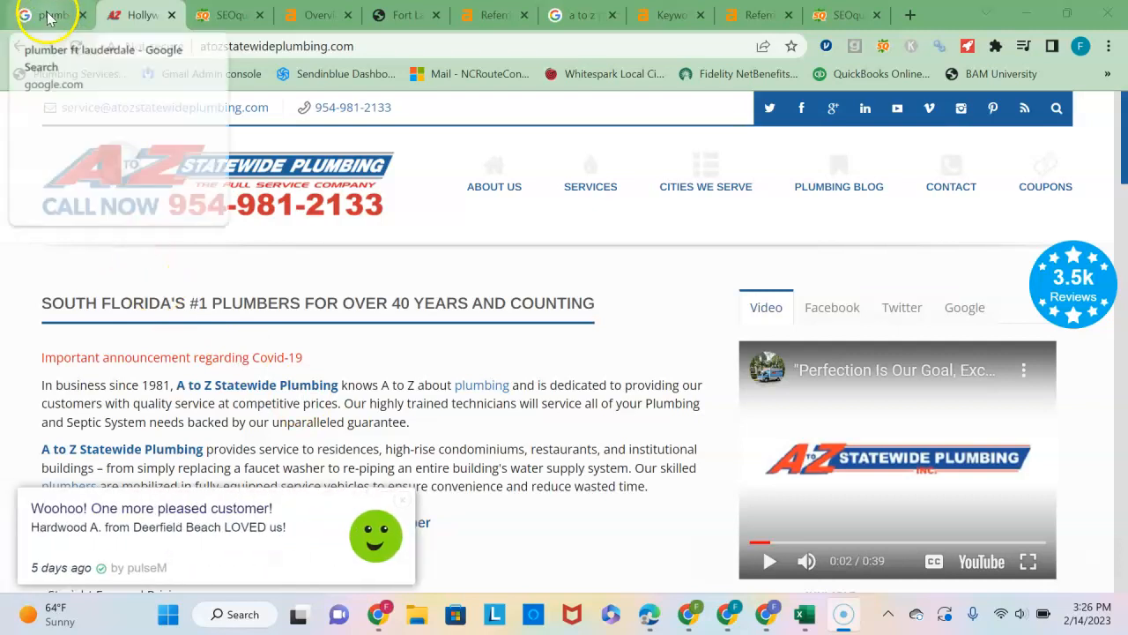
Switch to the 'plumber ft lauderdale' Google results and scroll past the ads and local pack.
left_click(49, 15)
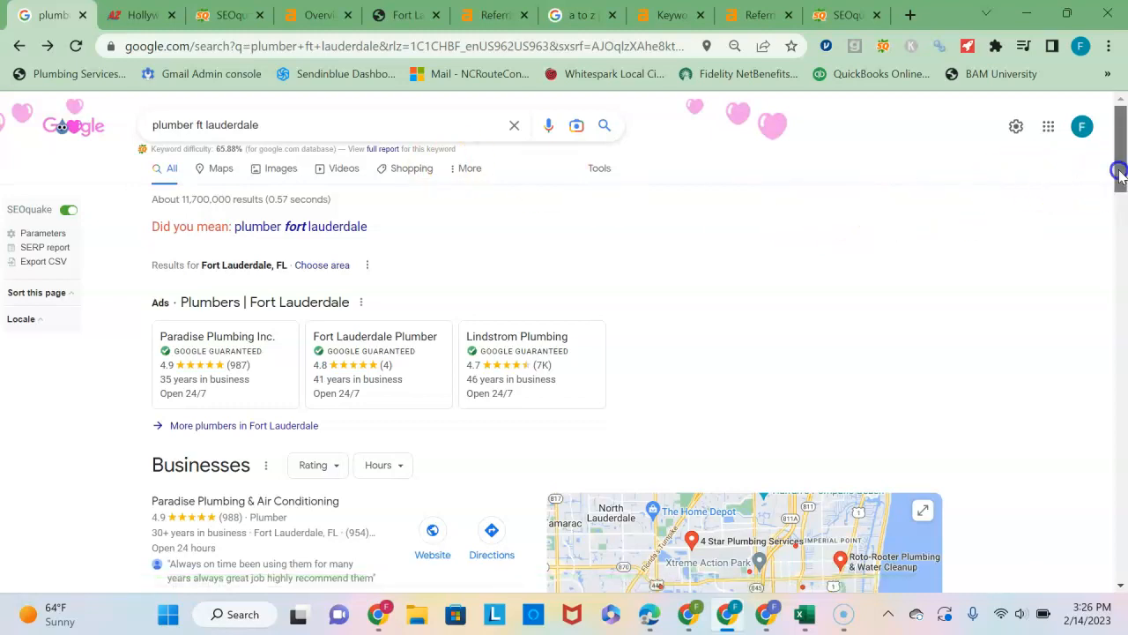
scroll("down", 3)
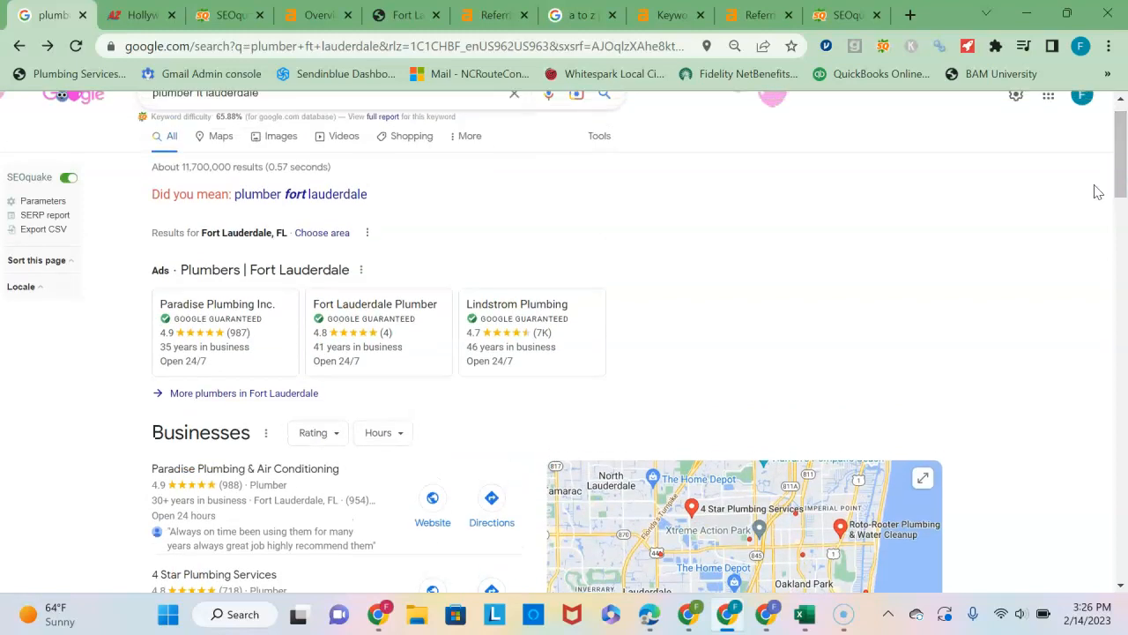
mouse_move(893, 207)
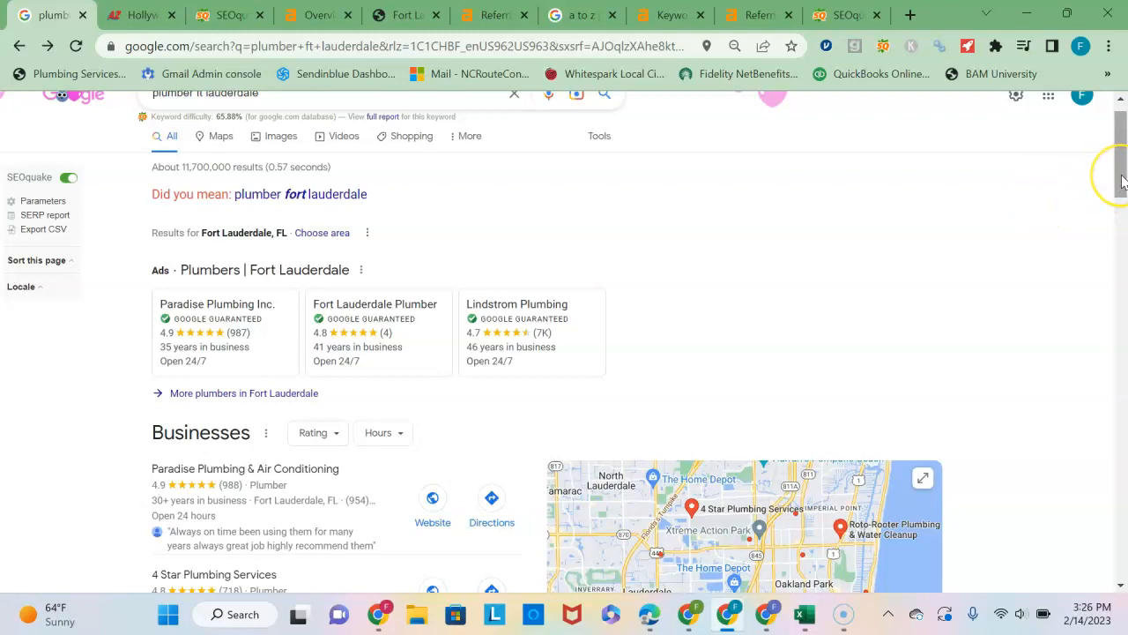
mouse_move(787, 228)
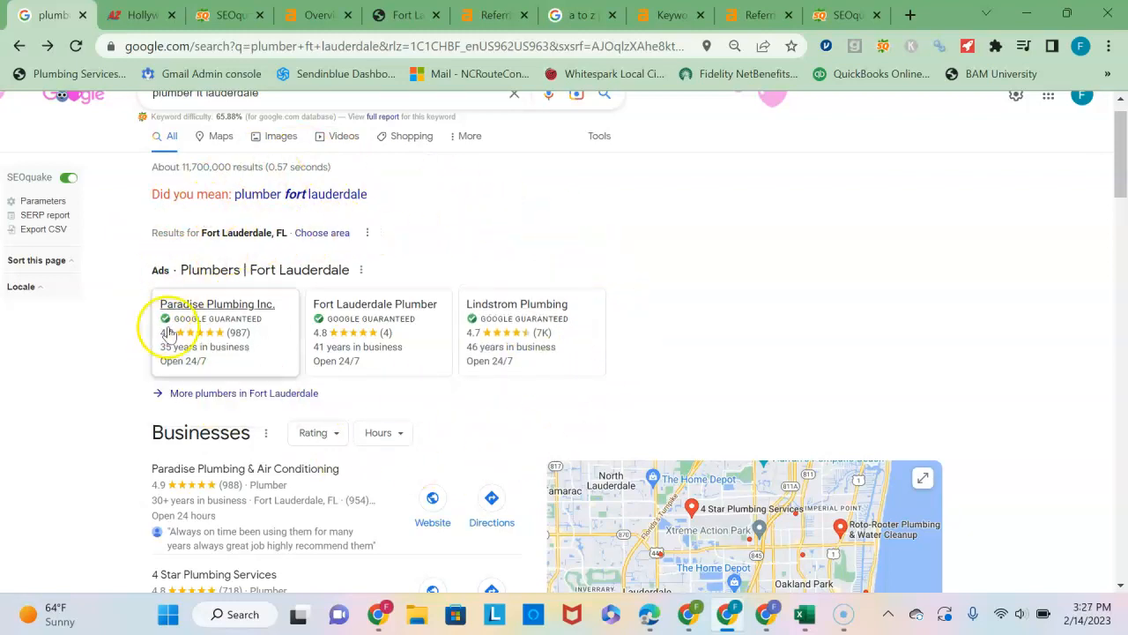
scroll("down", 3)
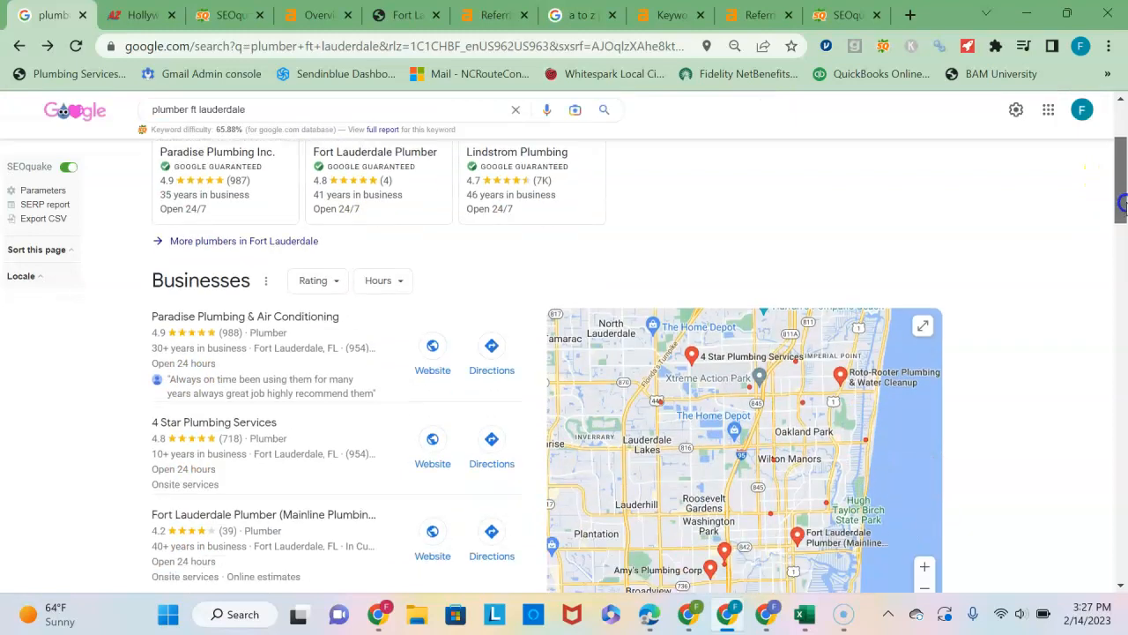
scroll("down", 3)
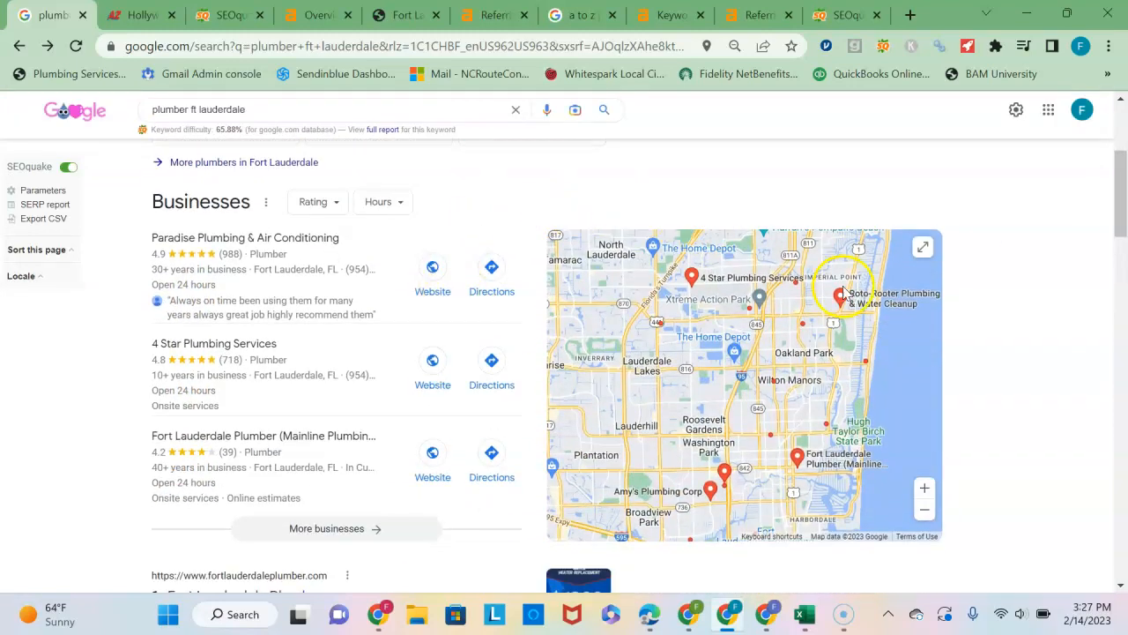
mouse_move(741, 201)
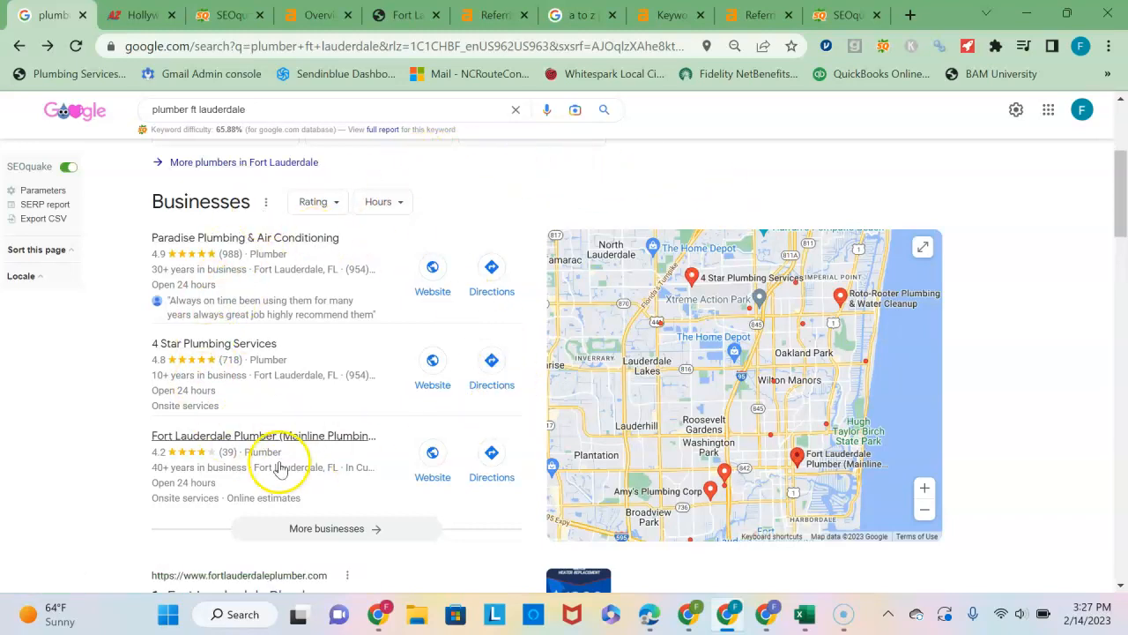
mouse_move(496, 220)
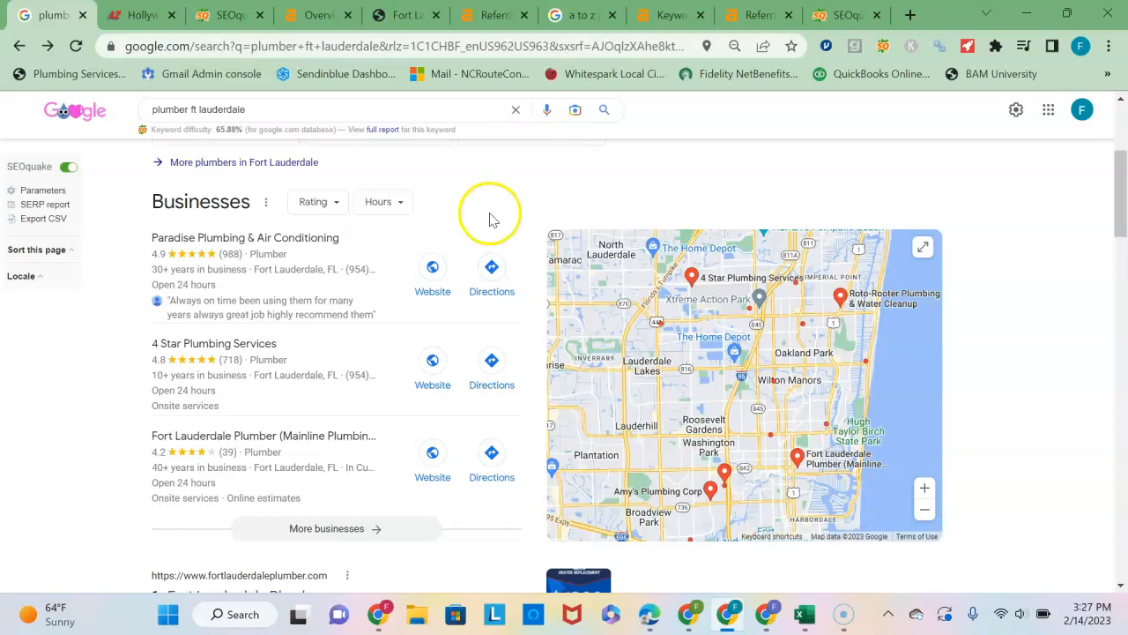
mouse_move(510, 204)
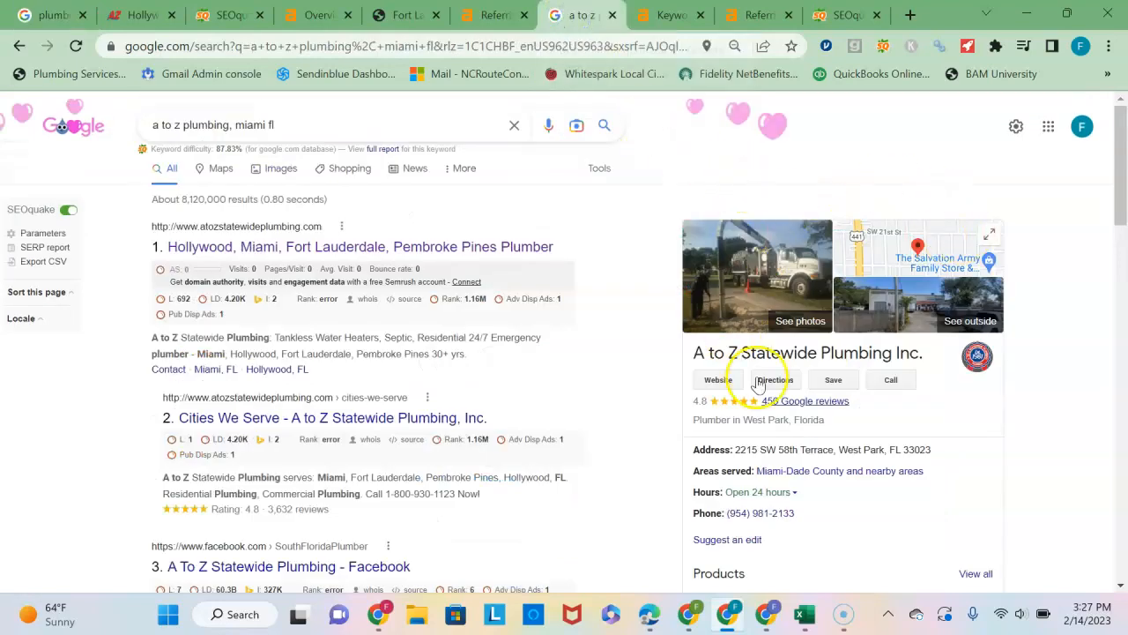
mouse_move(628, 264)
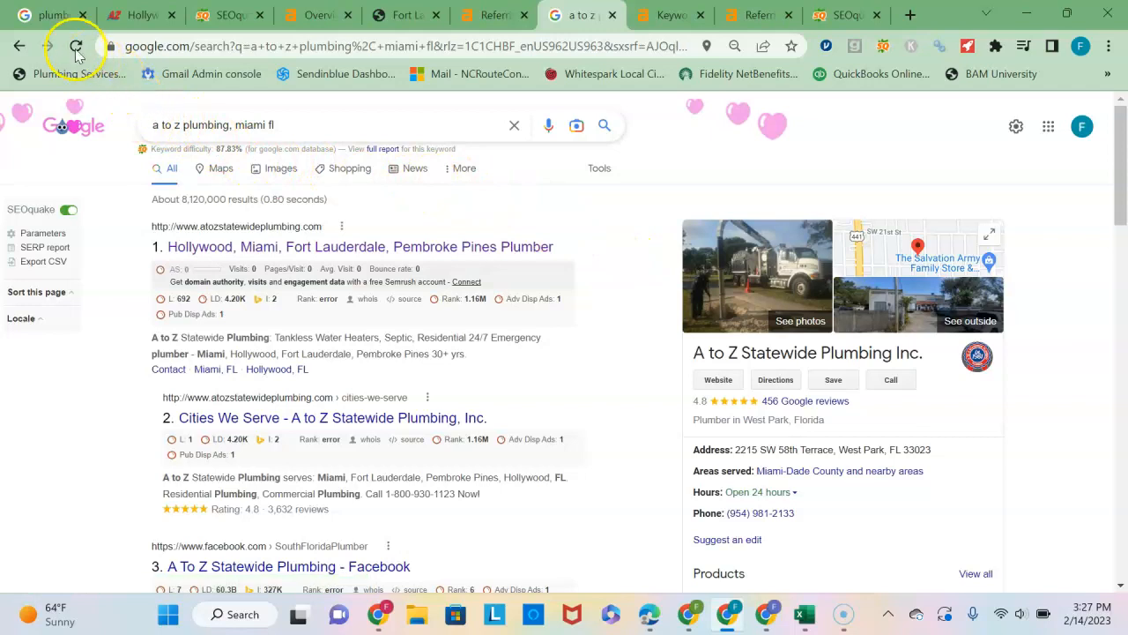
left_click(44, 15)
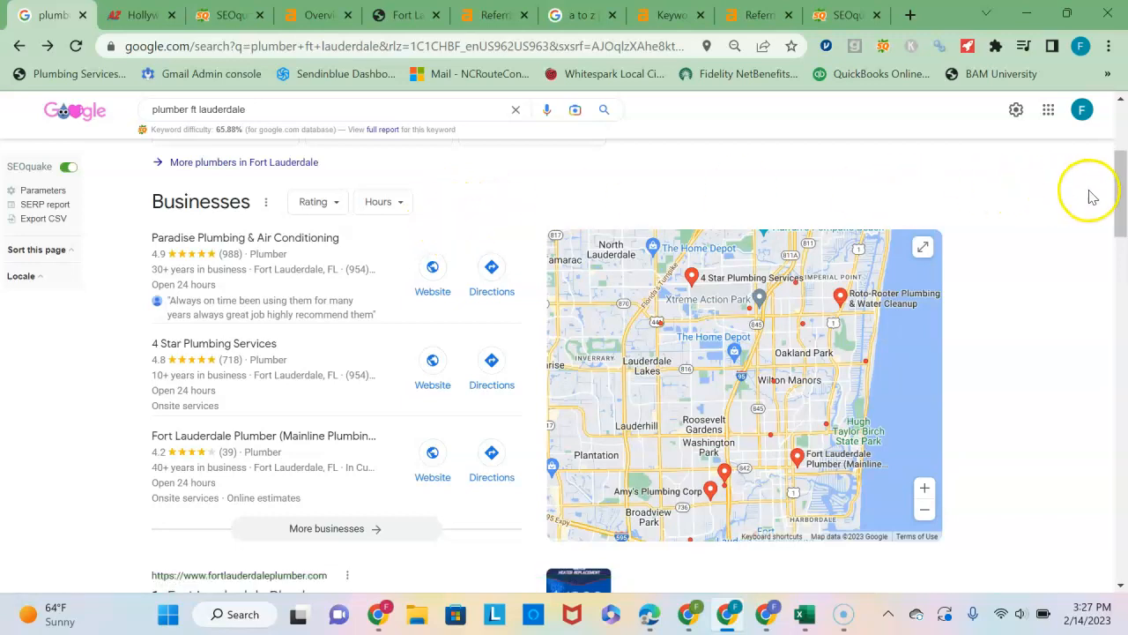
scroll("down", 3)
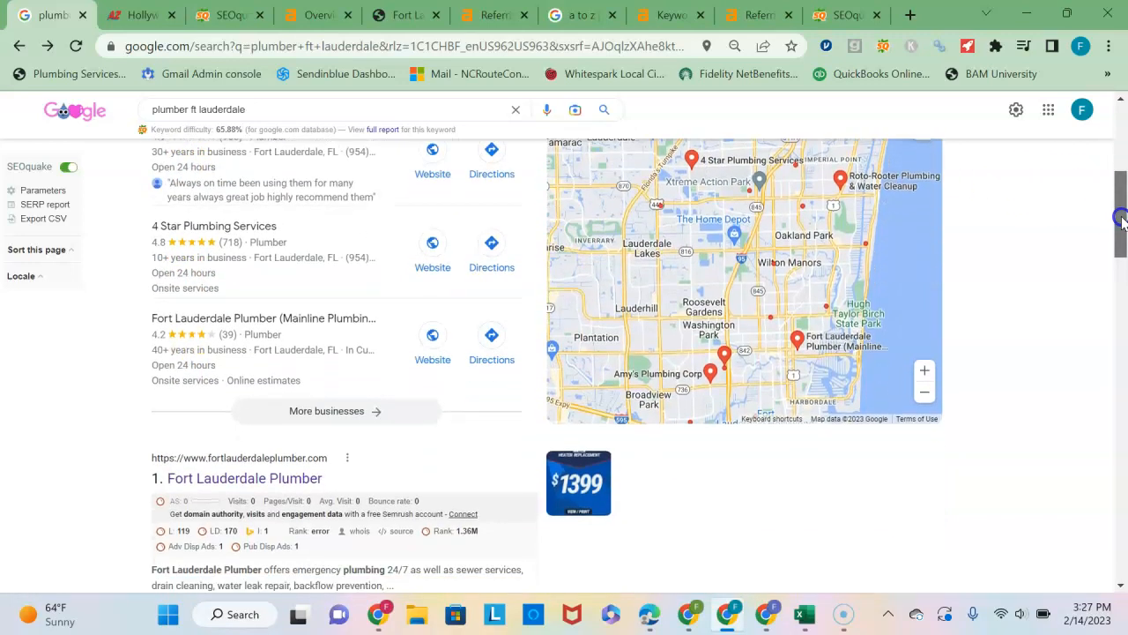
scroll("down", 3)
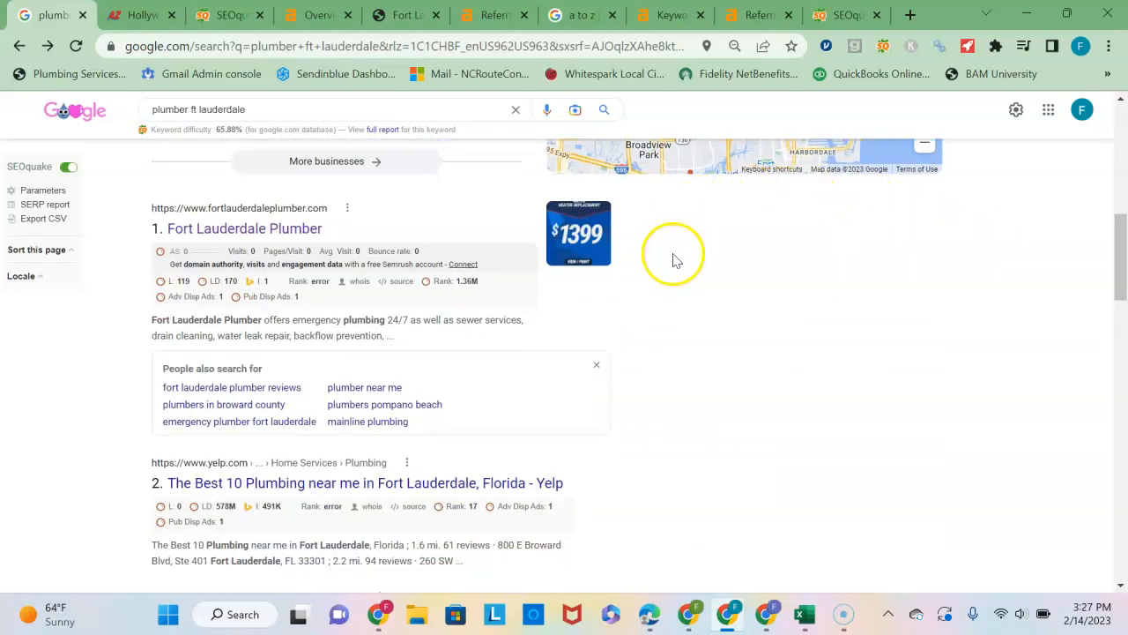
mouse_move(739, 287)
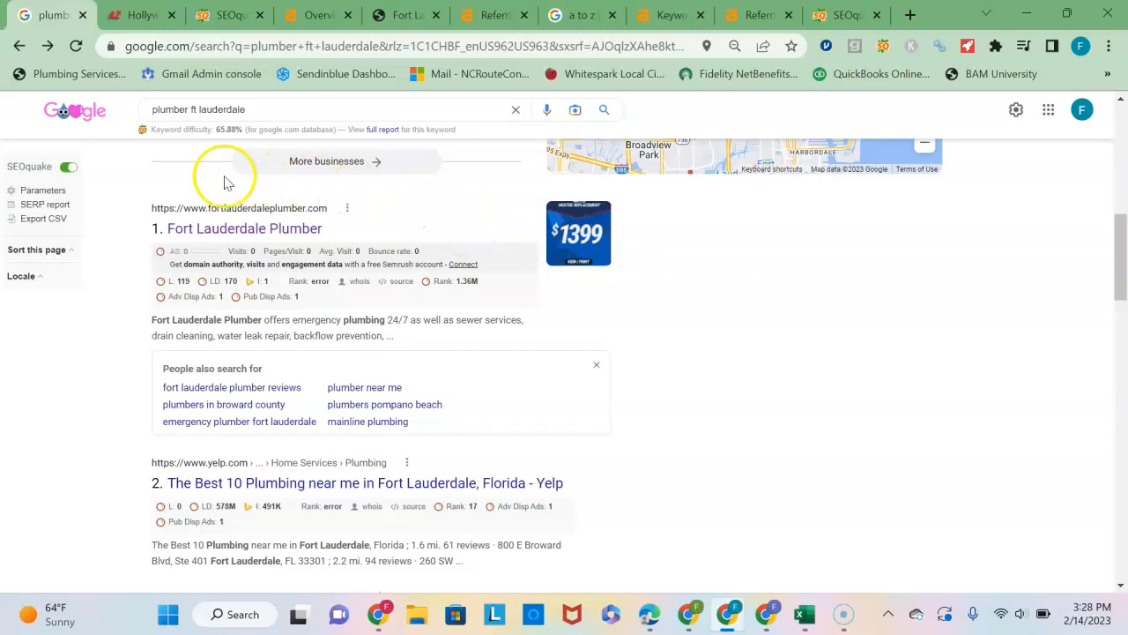
mouse_move(222, 252)
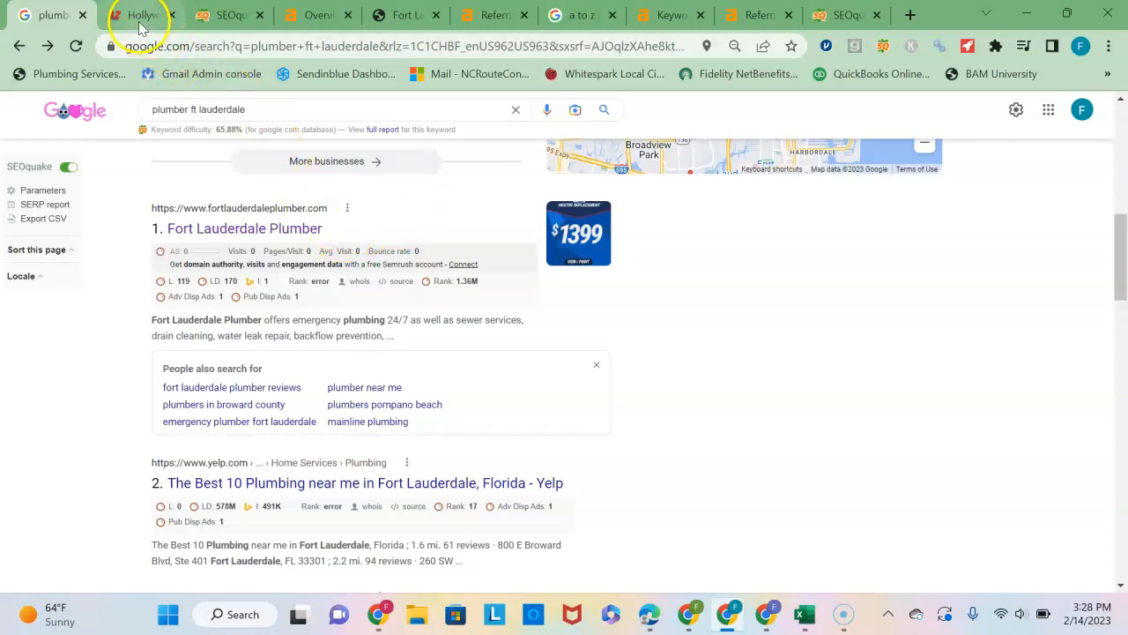
Review the A to Z Statewide Plumbing homepage, then view its Ahrefs overview (DR 12, 621 referring domains).
left_click(141, 15)
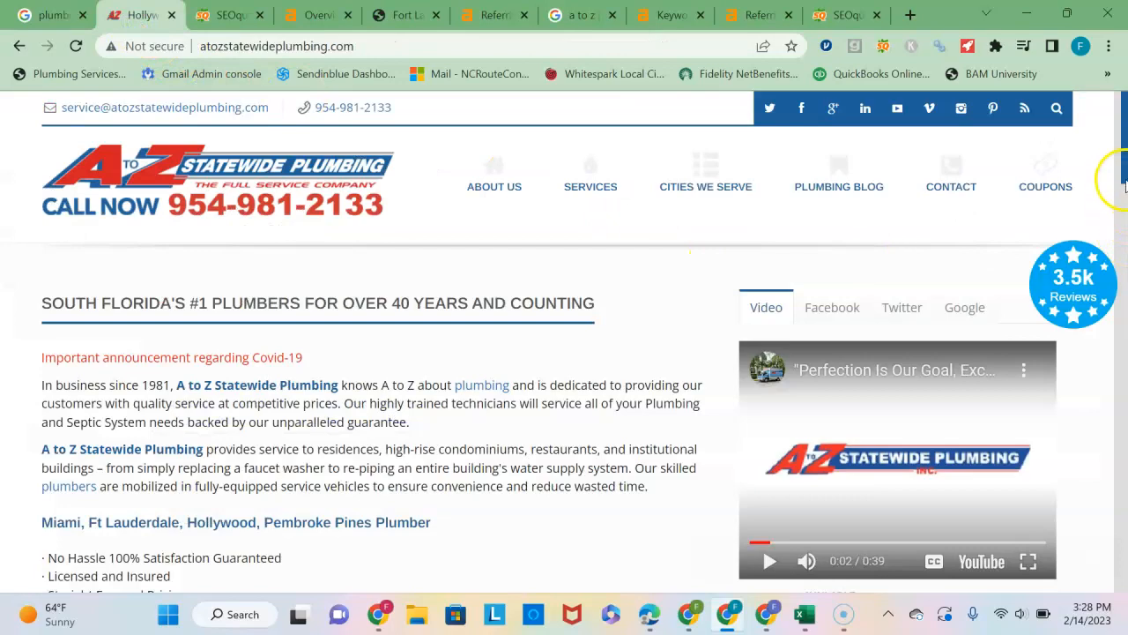
scroll("down", 3)
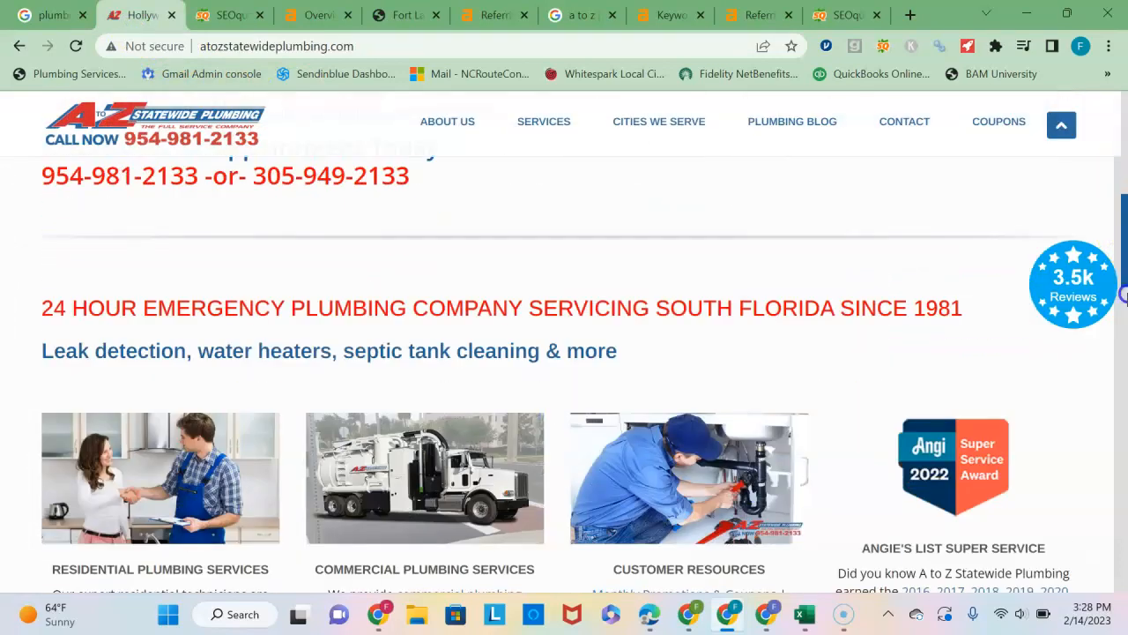
scroll("down", 3)
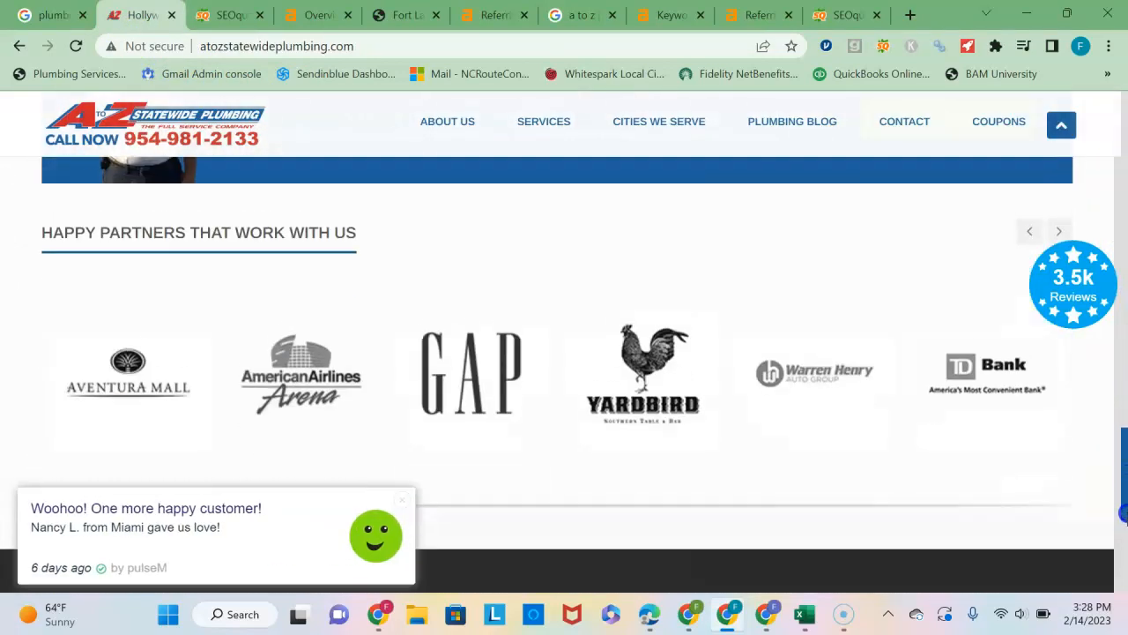
scroll("up", 3)
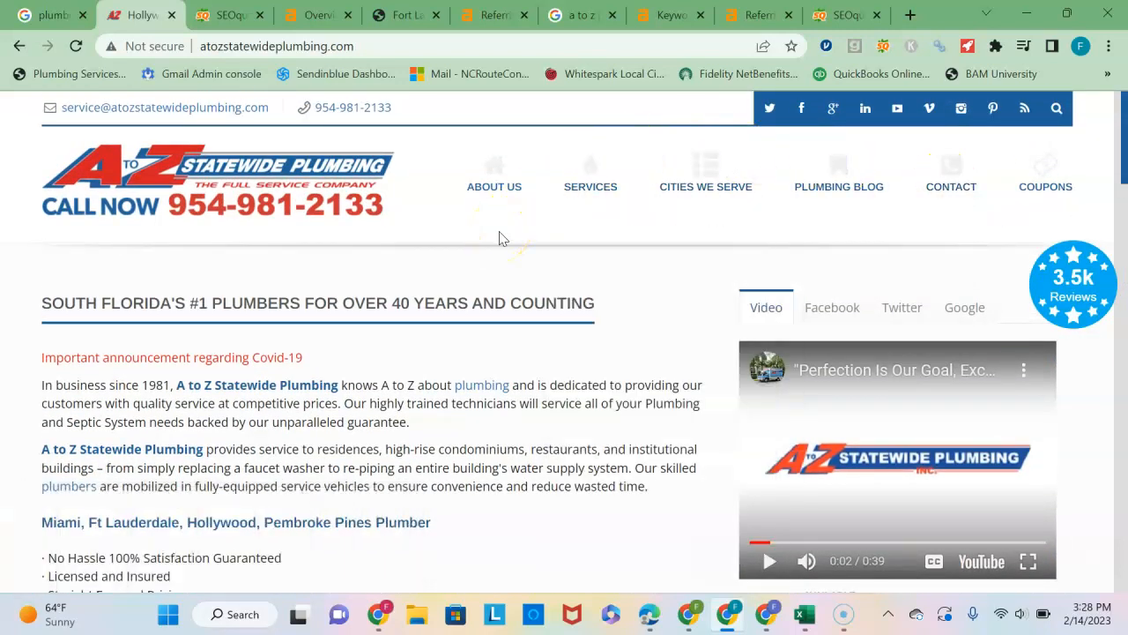
mouse_move(310, 106)
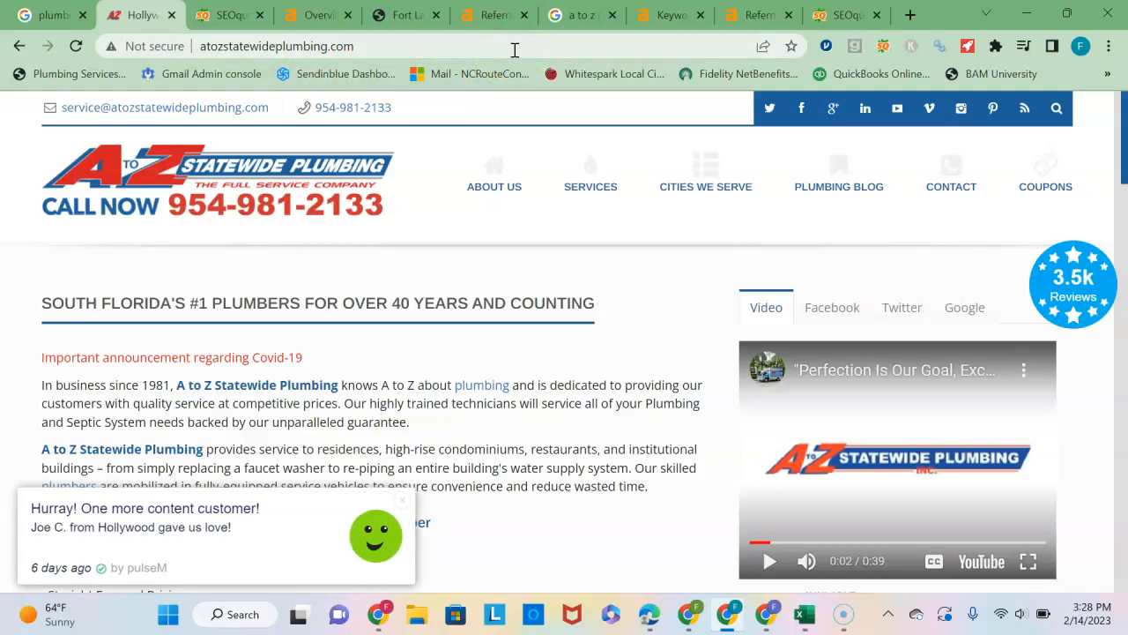
mouse_move(489, 141)
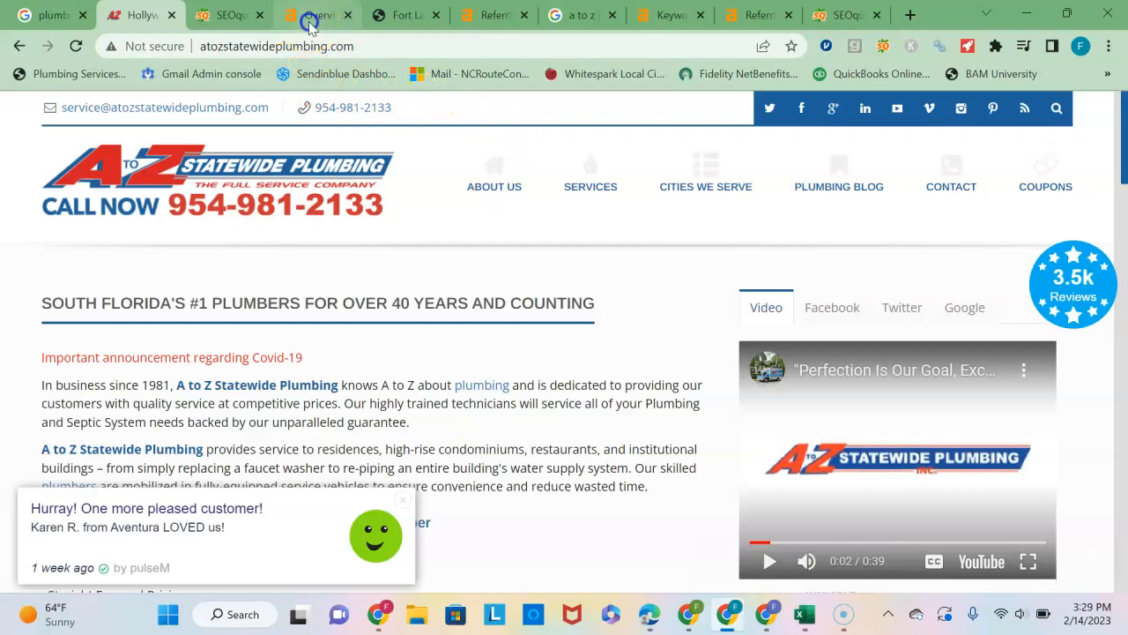
left_click(313, 15)
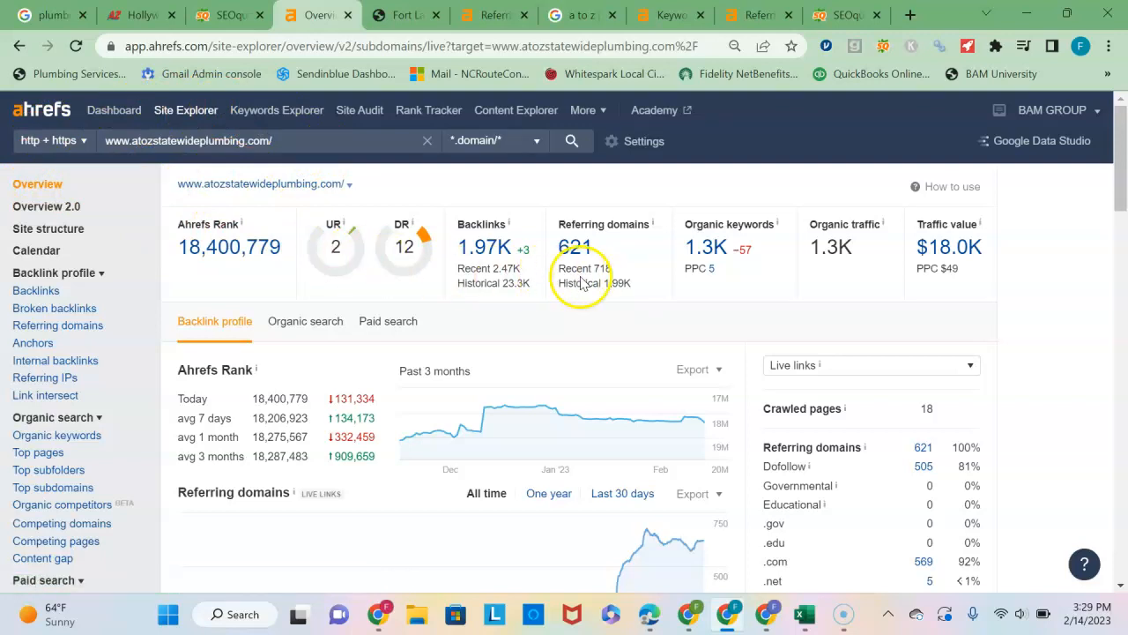
Browse the 1,829 organic keywords for atozstatewideplumbing.com, led by Pembroke Pines and Hollywood plumber terms.
left_click(706, 247)
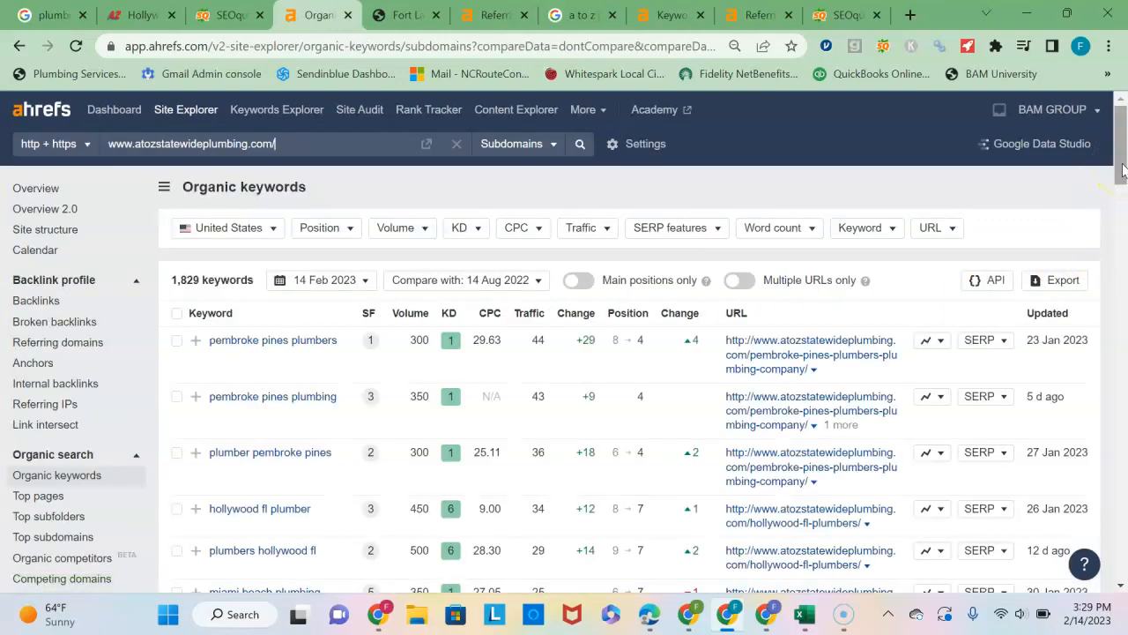
scroll("down", 3)
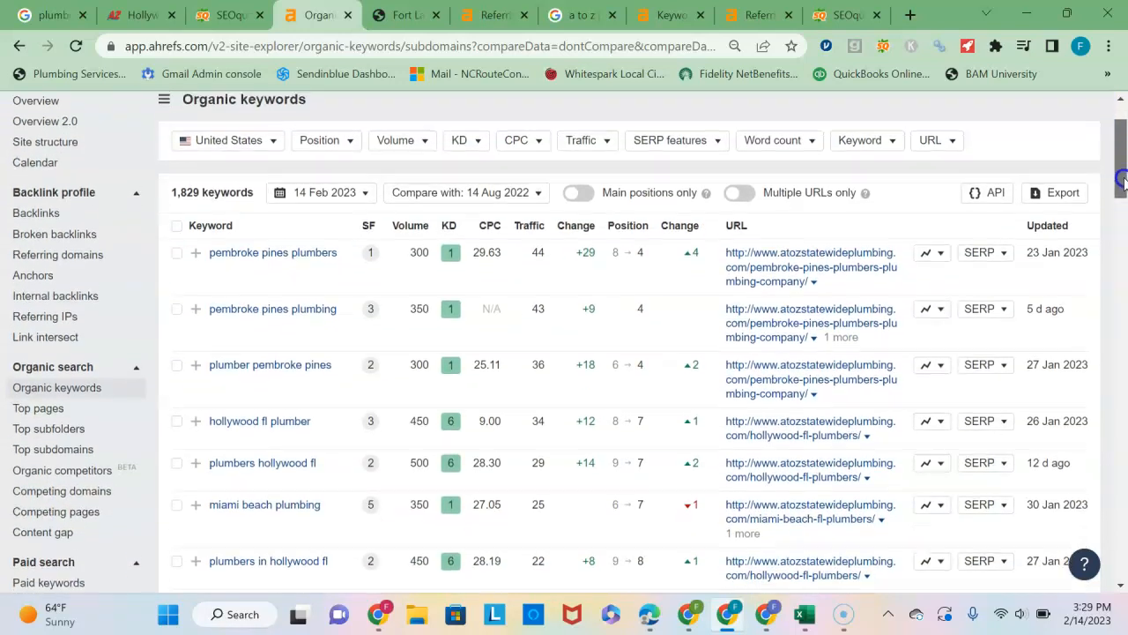
scroll("down", 3)
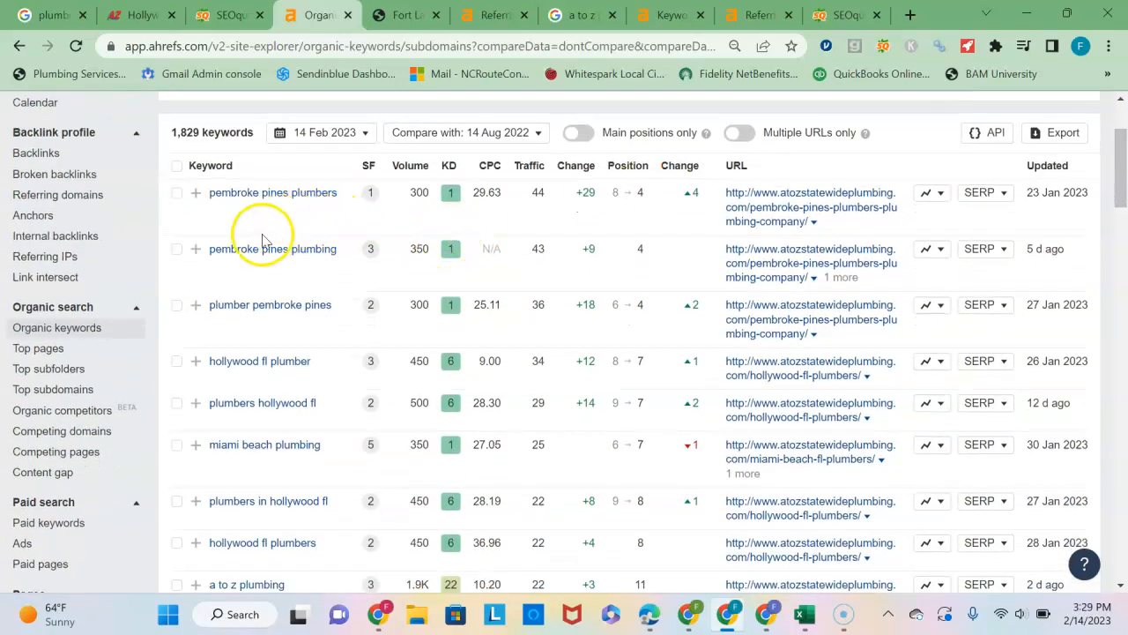
mouse_move(339, 354)
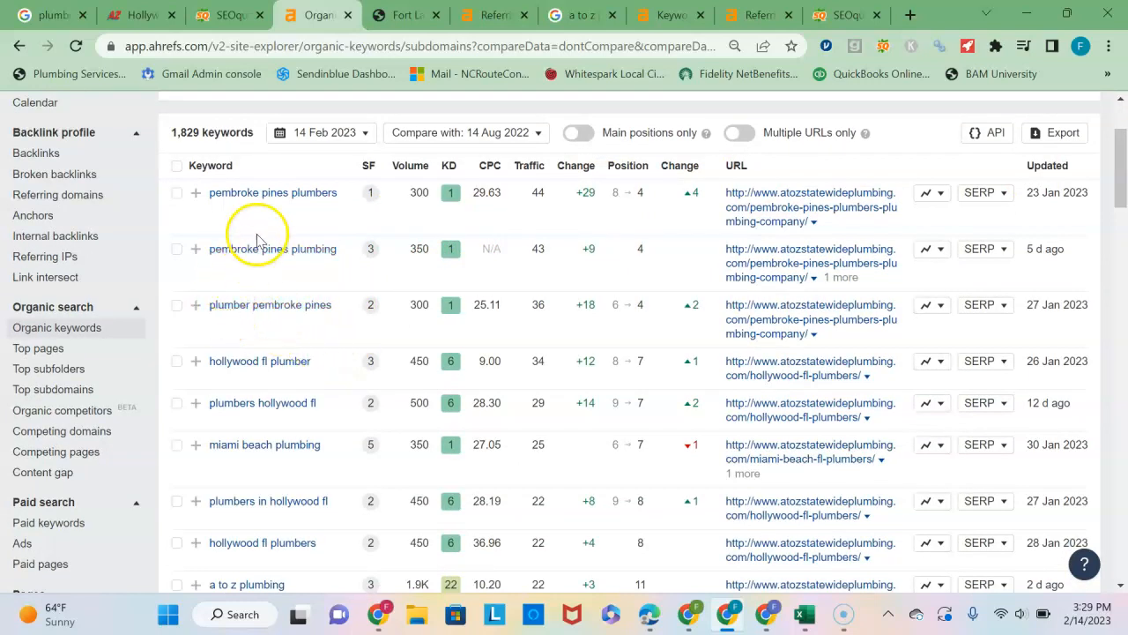
mouse_move(269, 304)
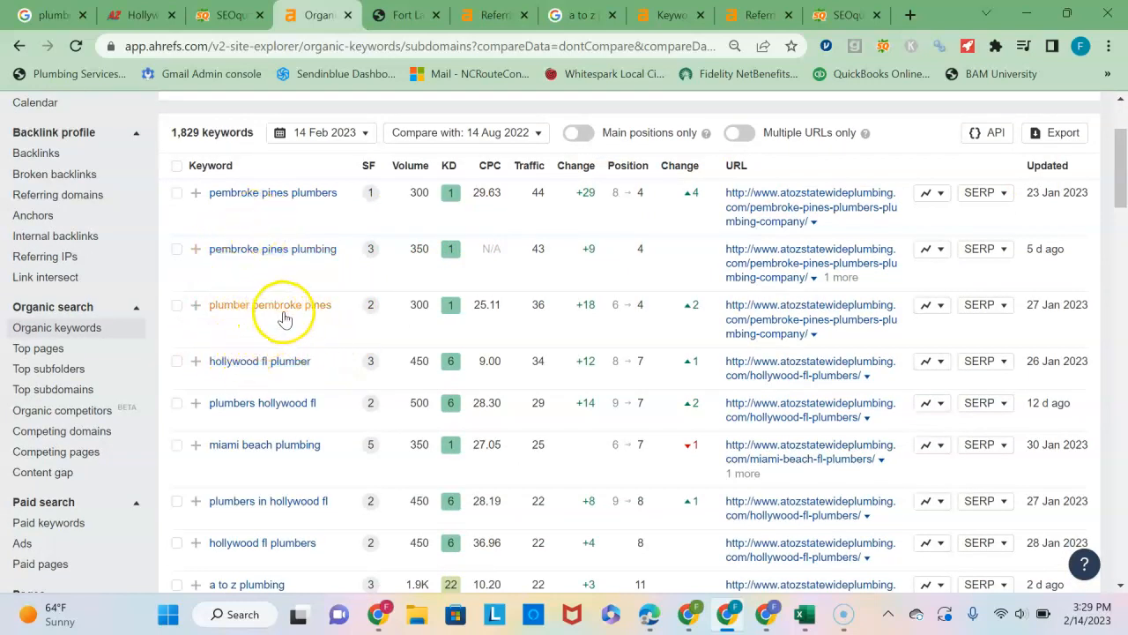
mouse_move(291, 418)
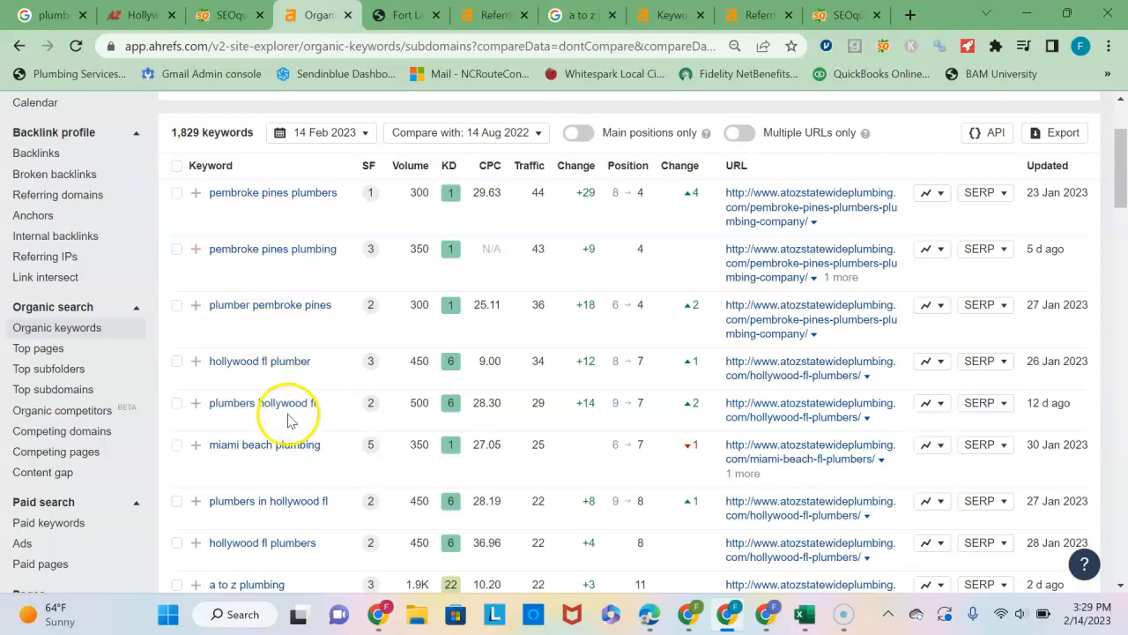
mouse_move(359, 494)
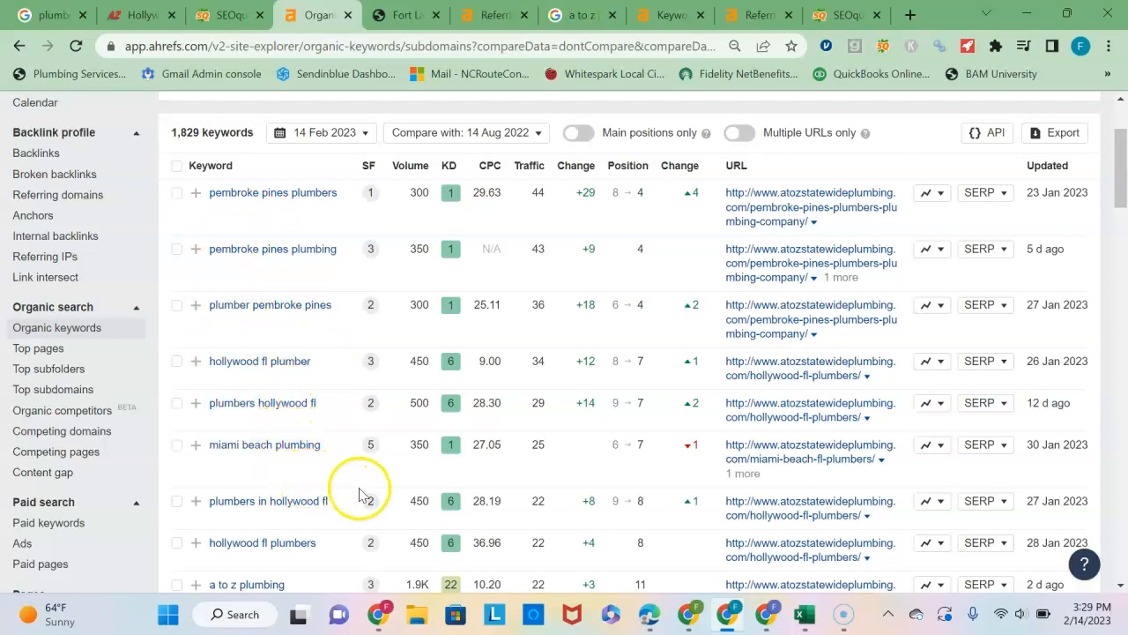
mouse_move(357, 432)
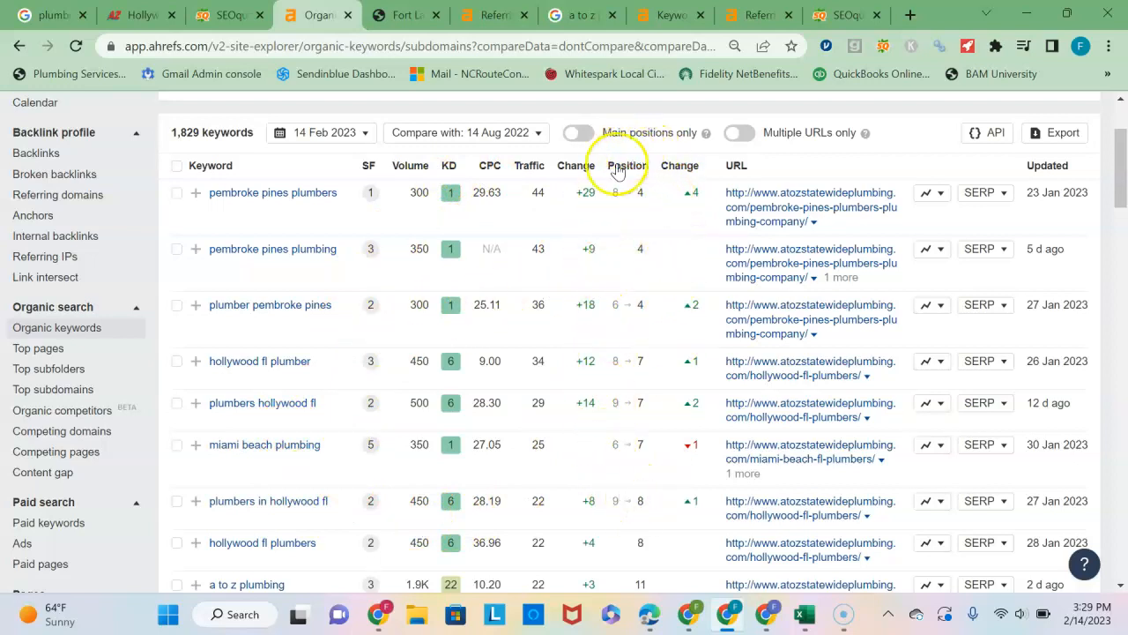
mouse_move(618, 185)
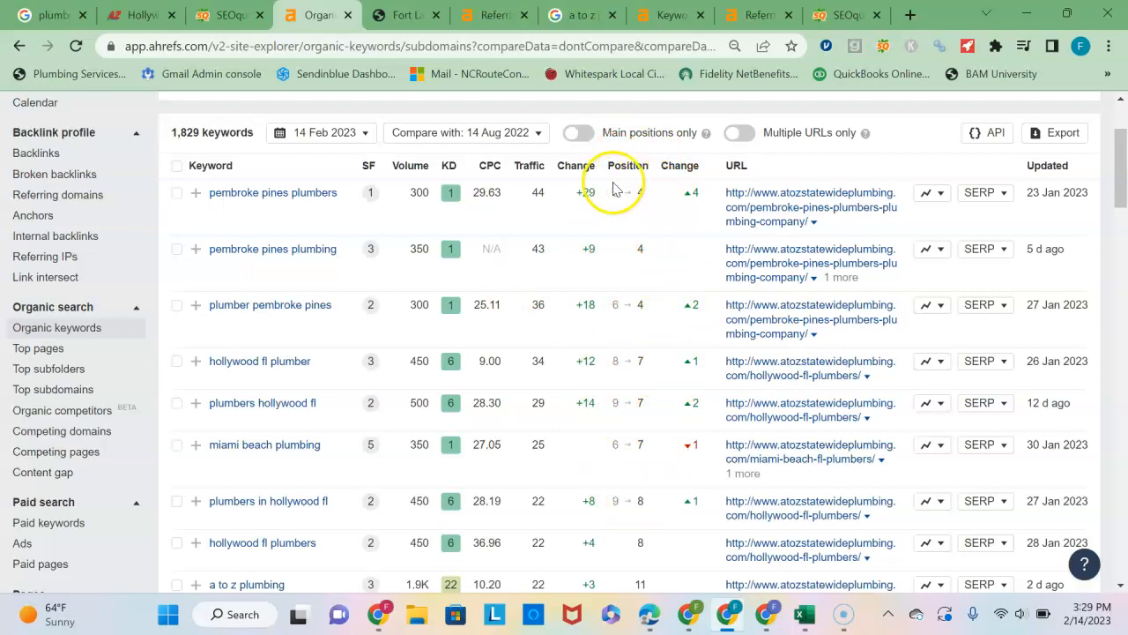
mouse_move(410, 165)
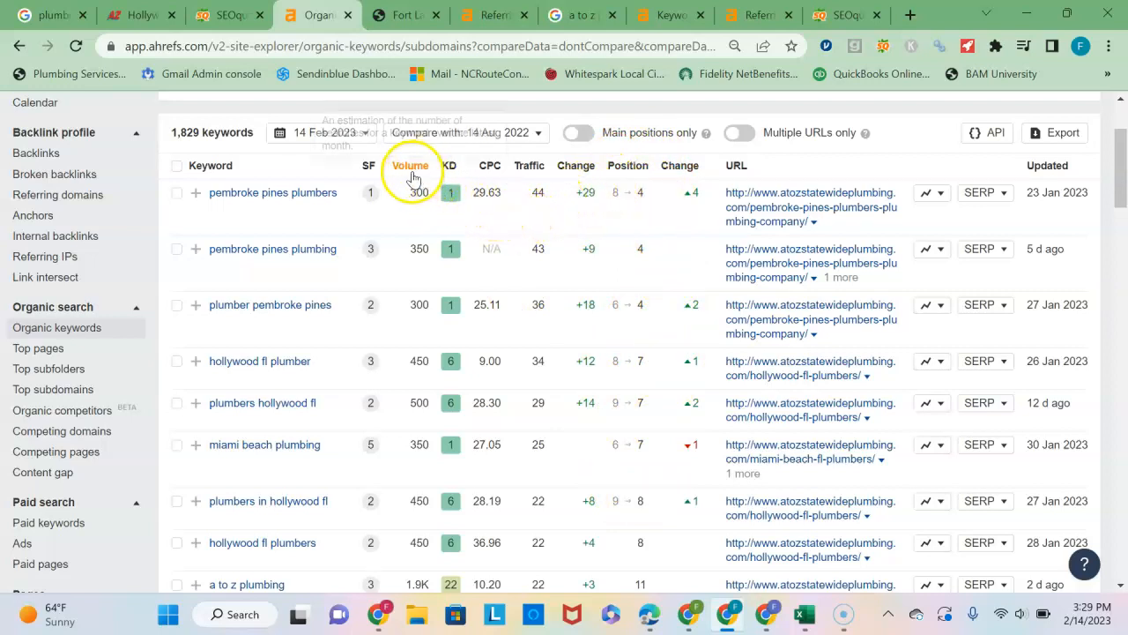
mouse_move(383, 467)
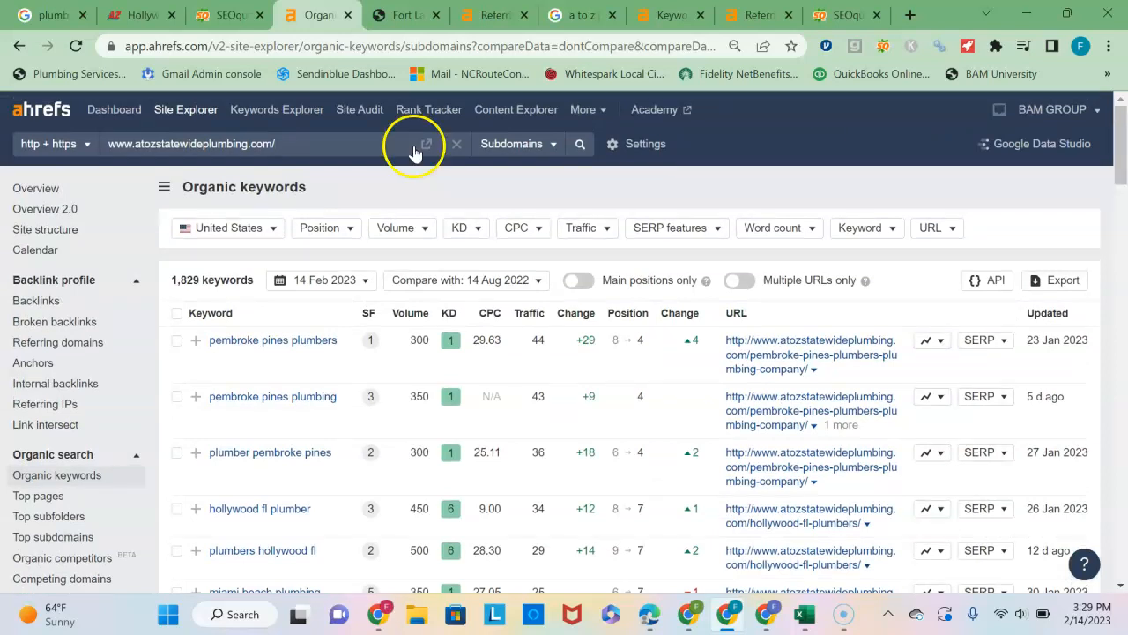
mouse_move(44, 209)
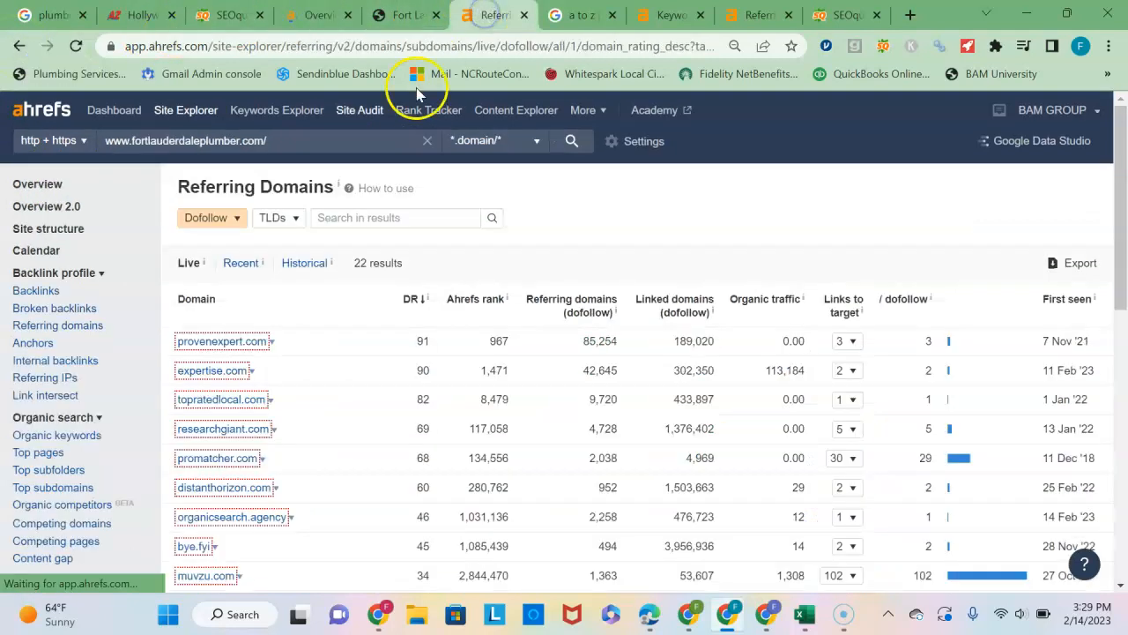
Show fortlauderdaleplumber.com's organic keywords report listing 203 keywords, led by plumbers fort lauderdale terms.
left_click(657, 15)
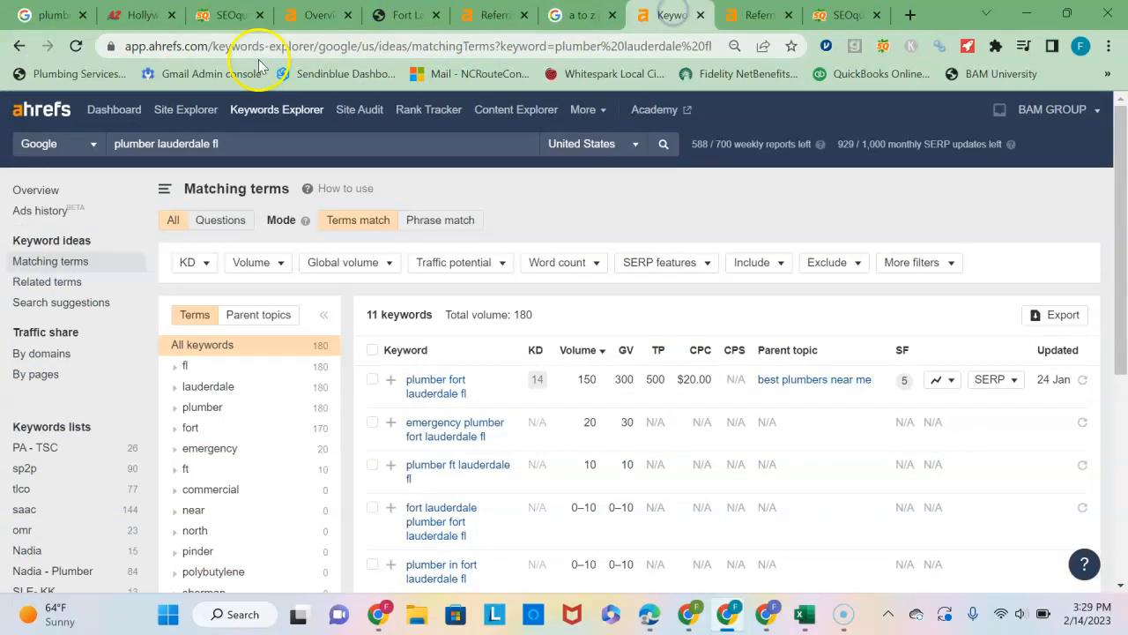
left_click(493, 15)
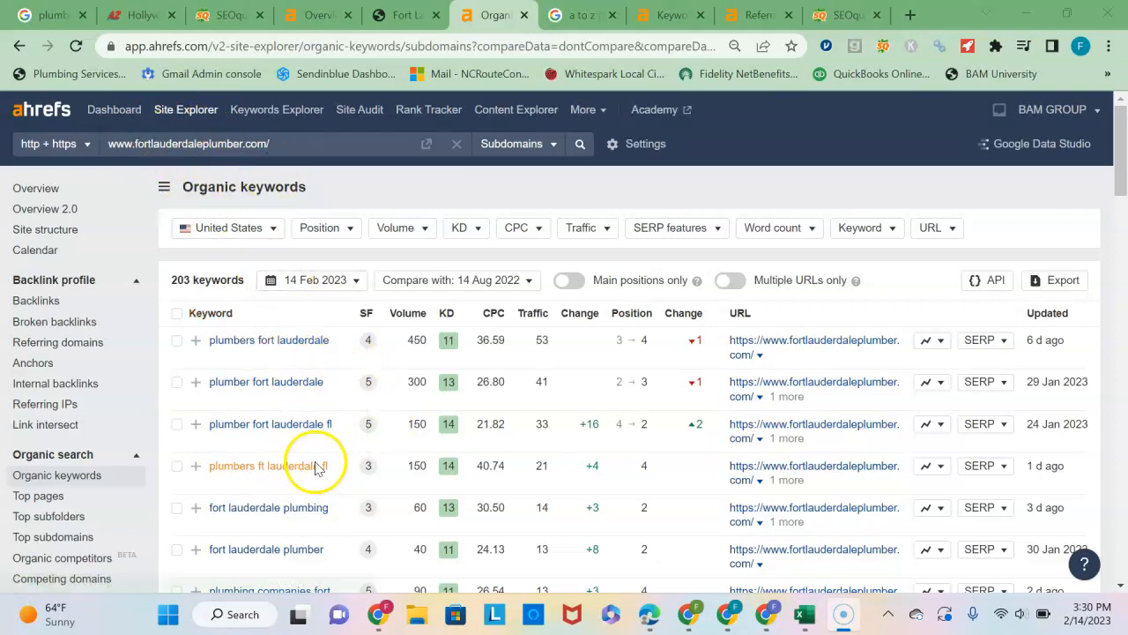
mouse_move(267, 507)
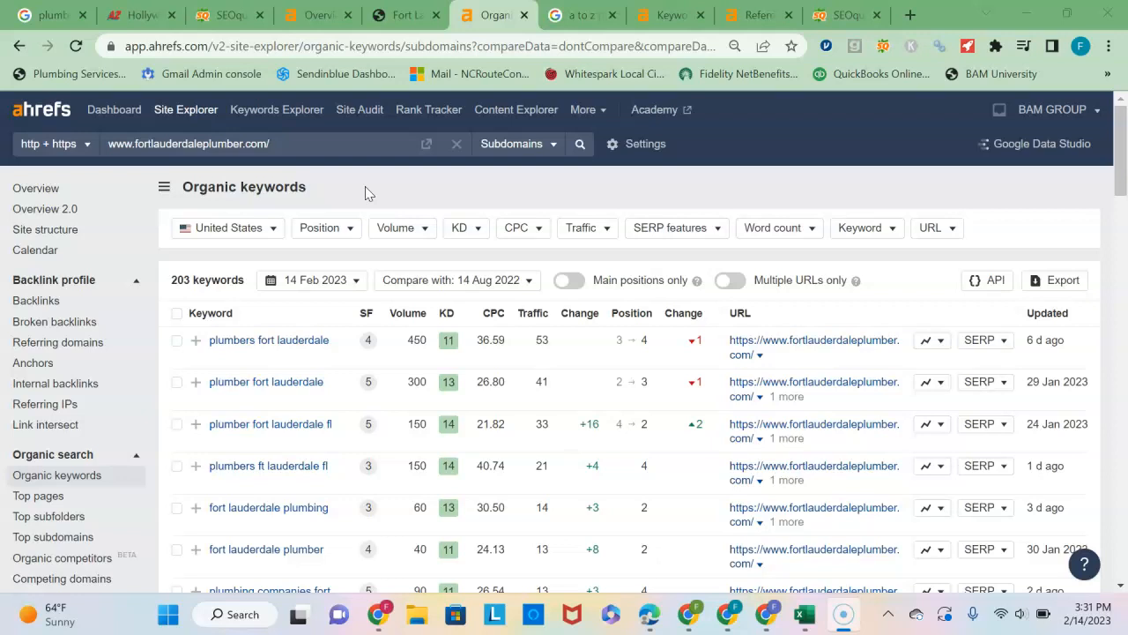
mouse_move(345, 208)
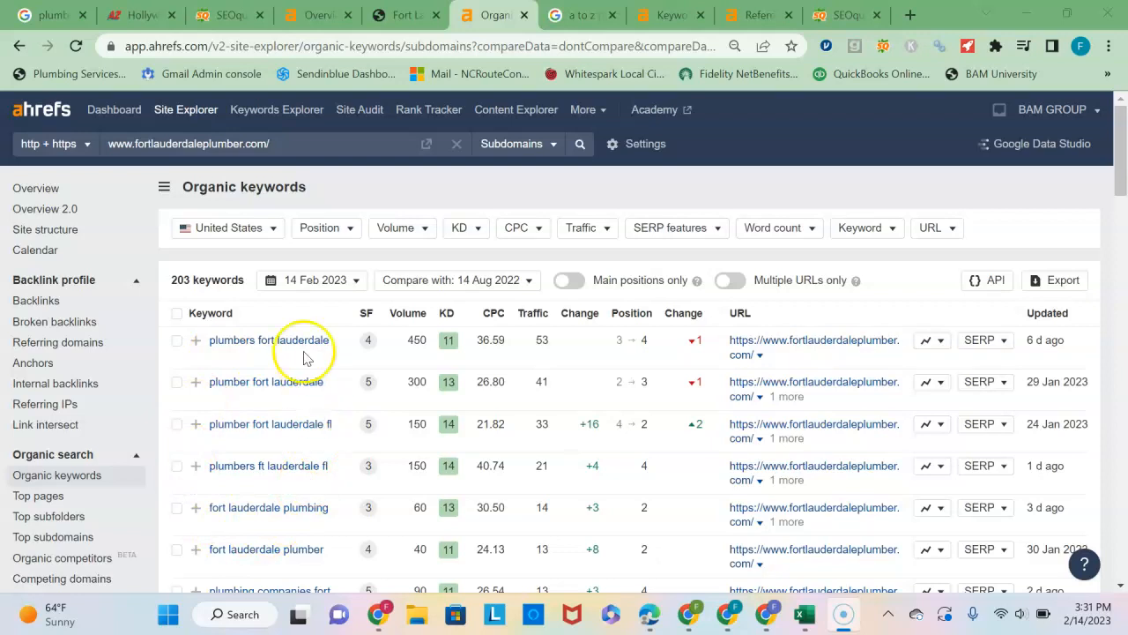
mouse_move(277, 441)
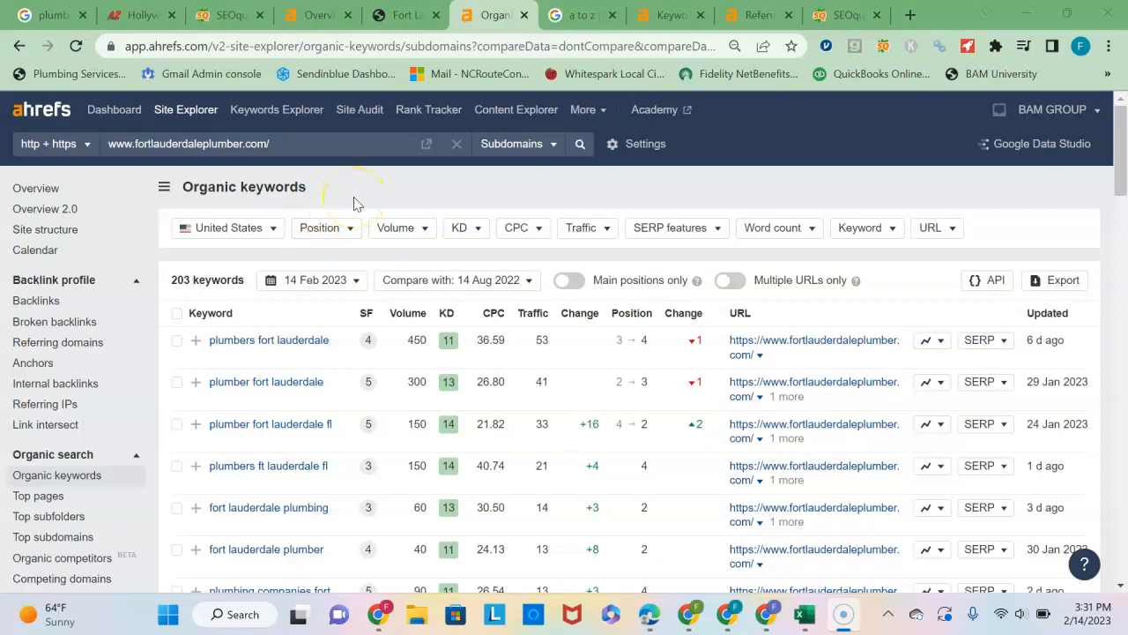
mouse_move(150, 385)
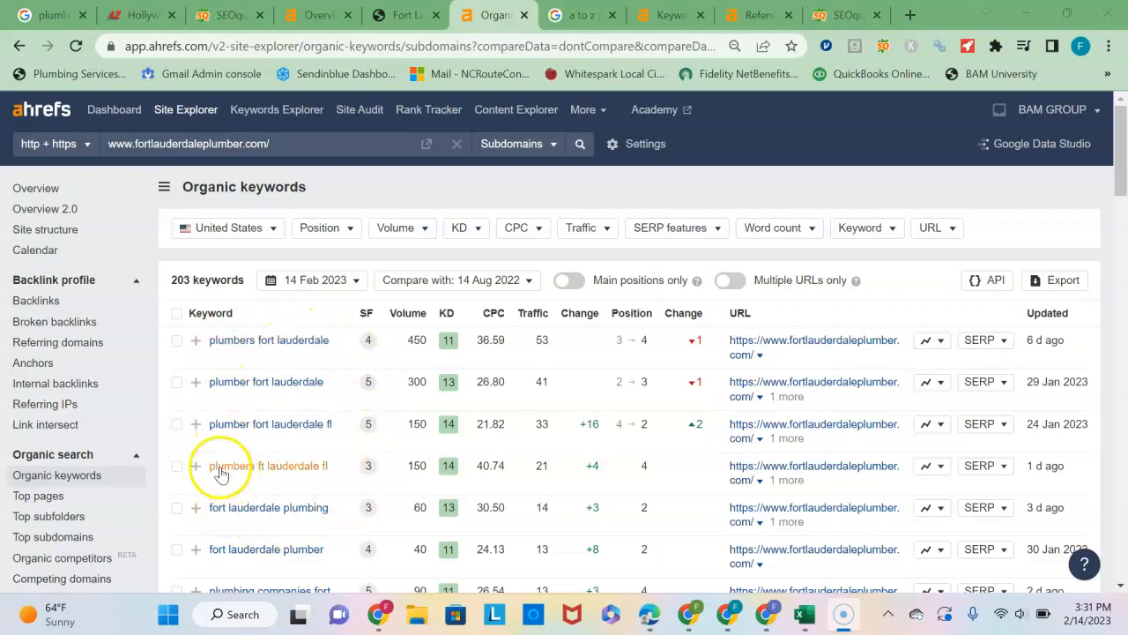
mouse_move(129, 185)
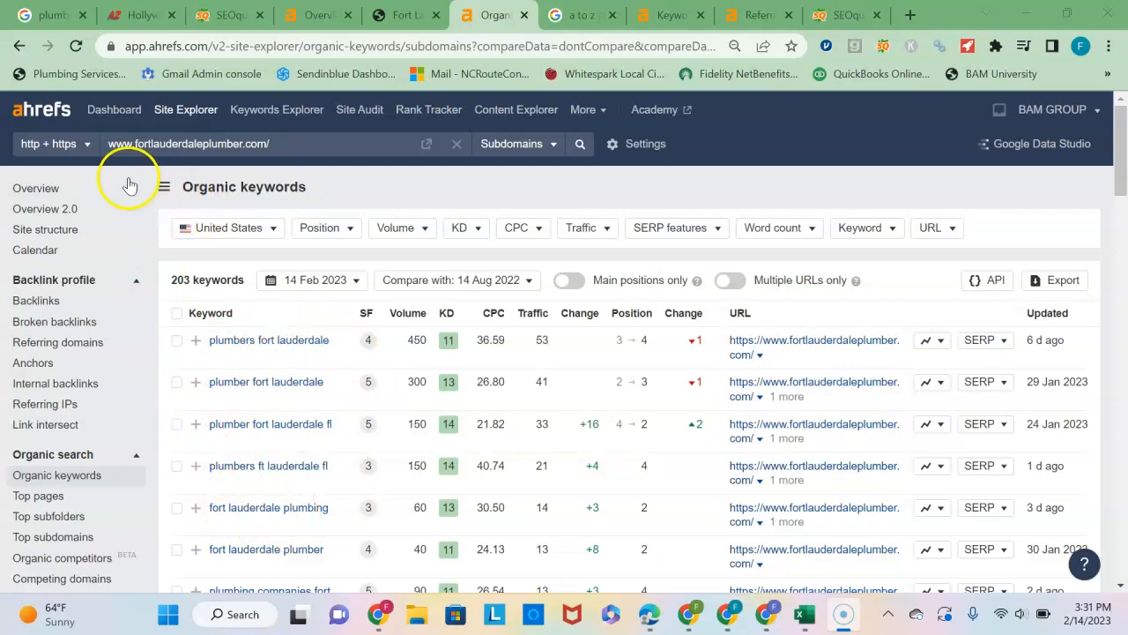
mouse_move(95, 234)
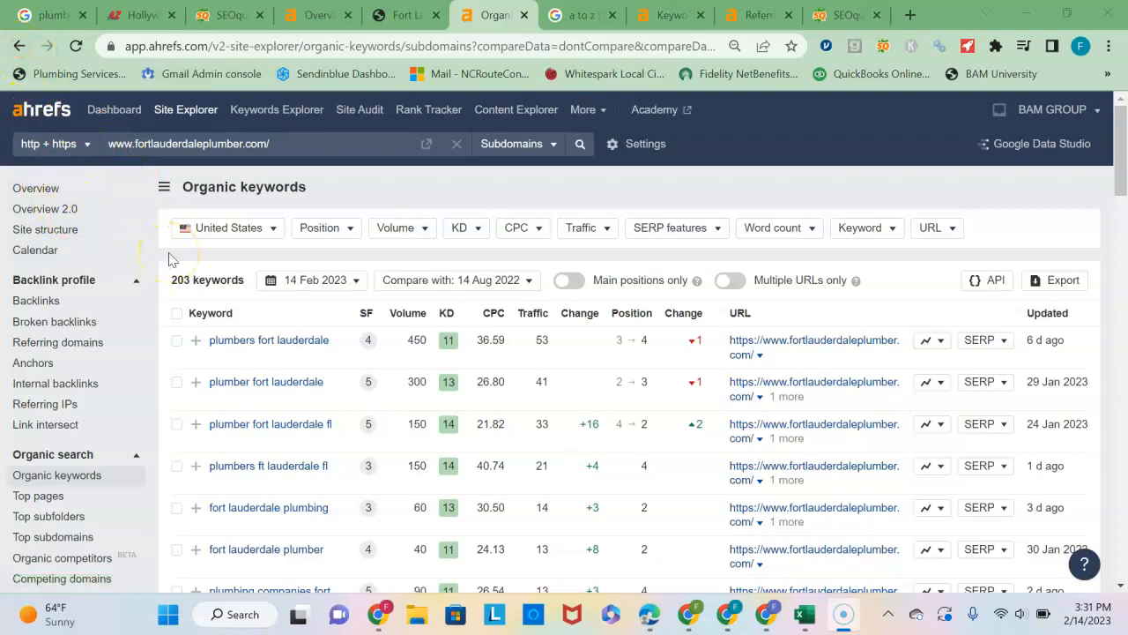
mouse_move(269, 339)
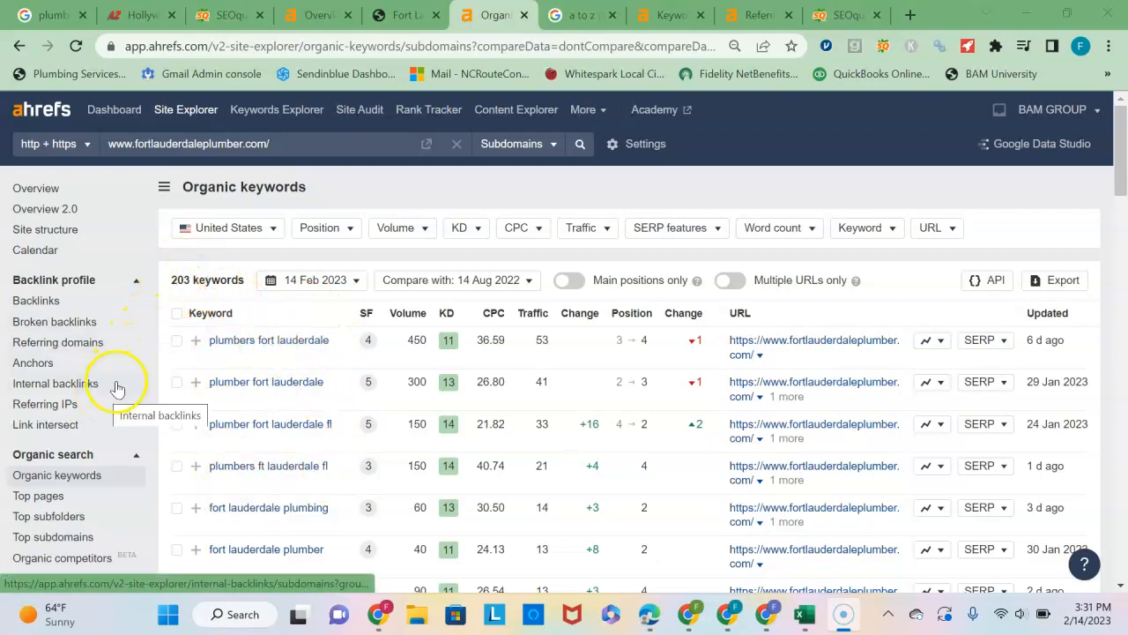
Return to the atozstatewideplumbing.com Site Explorer overview: DR 12, 621 referring domains, 1.3K organic keywords.
left_click(44, 209)
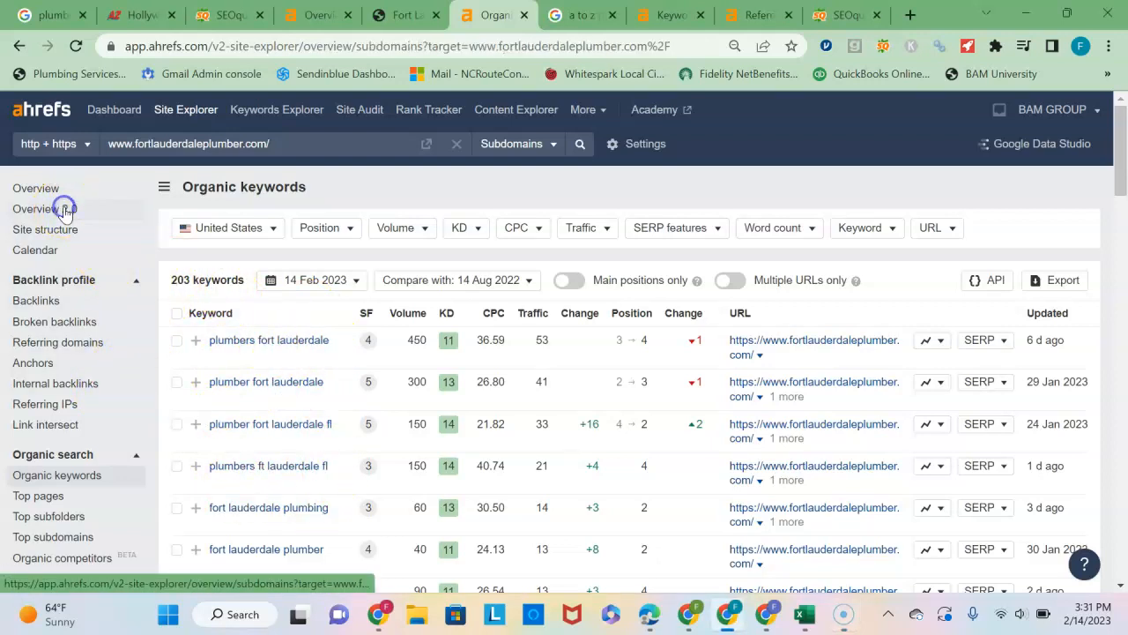
left_click(44, 209)
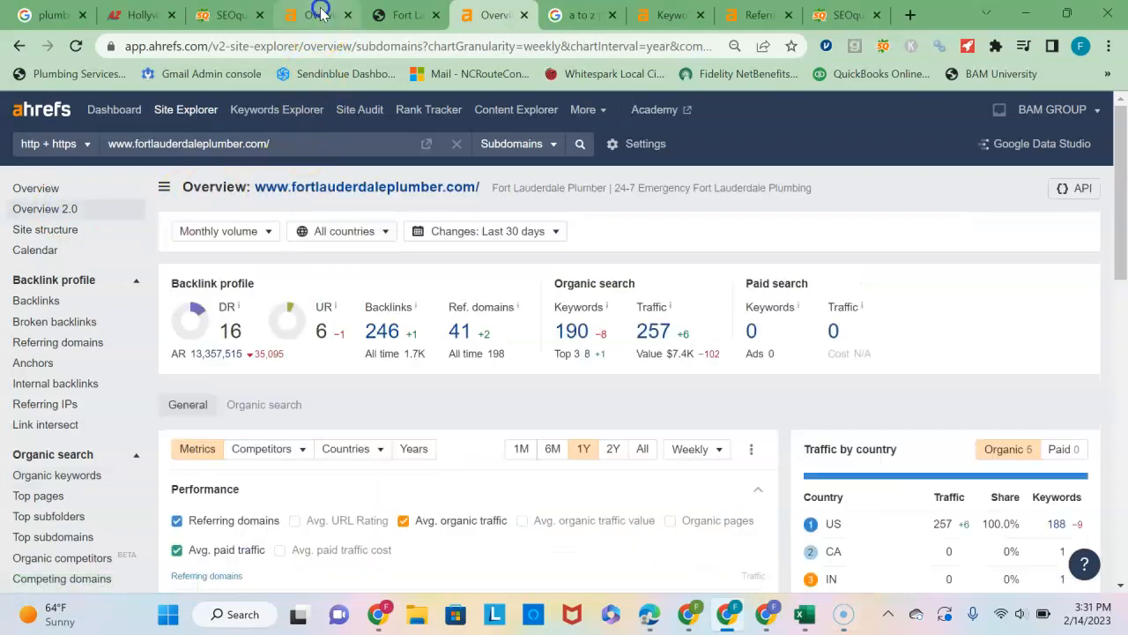
left_click(317, 15)
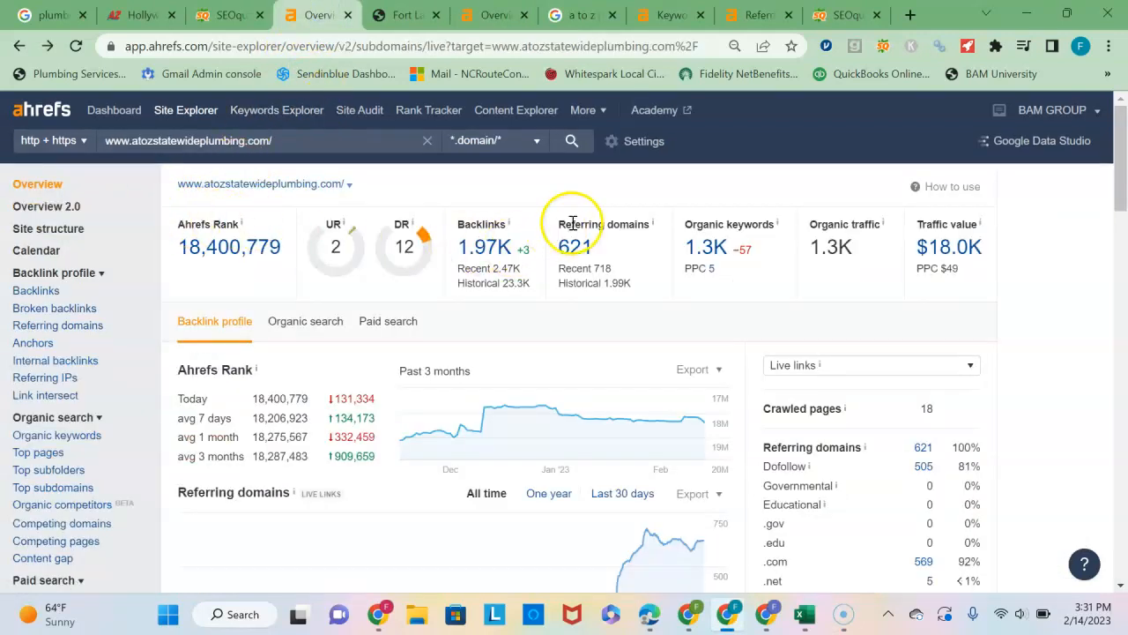
mouse_move(624, 282)
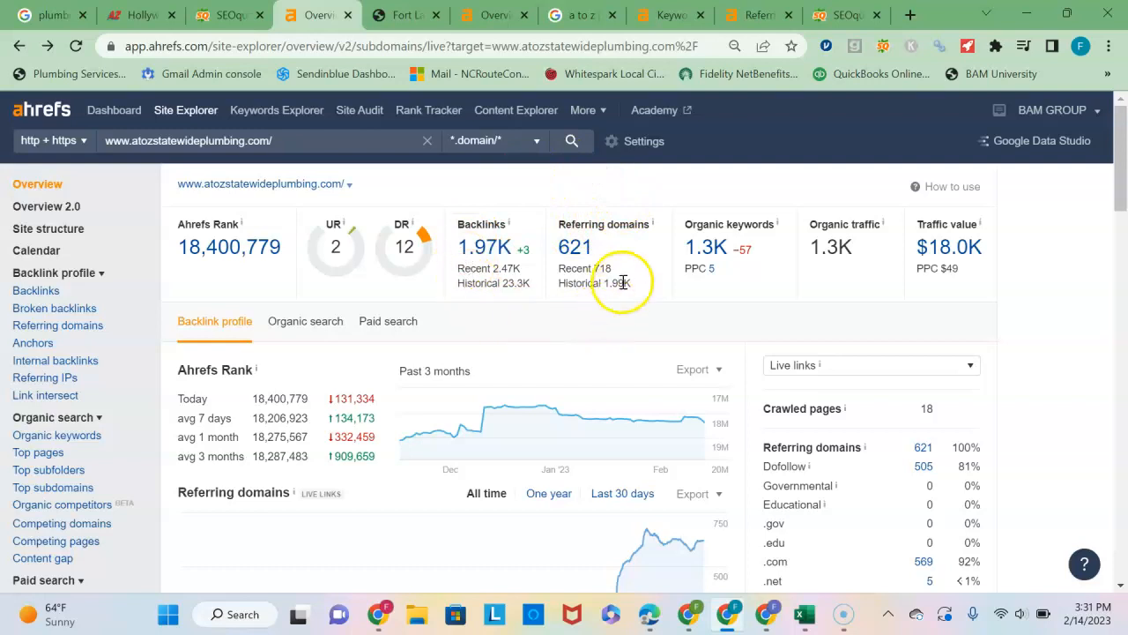
mouse_move(547, 189)
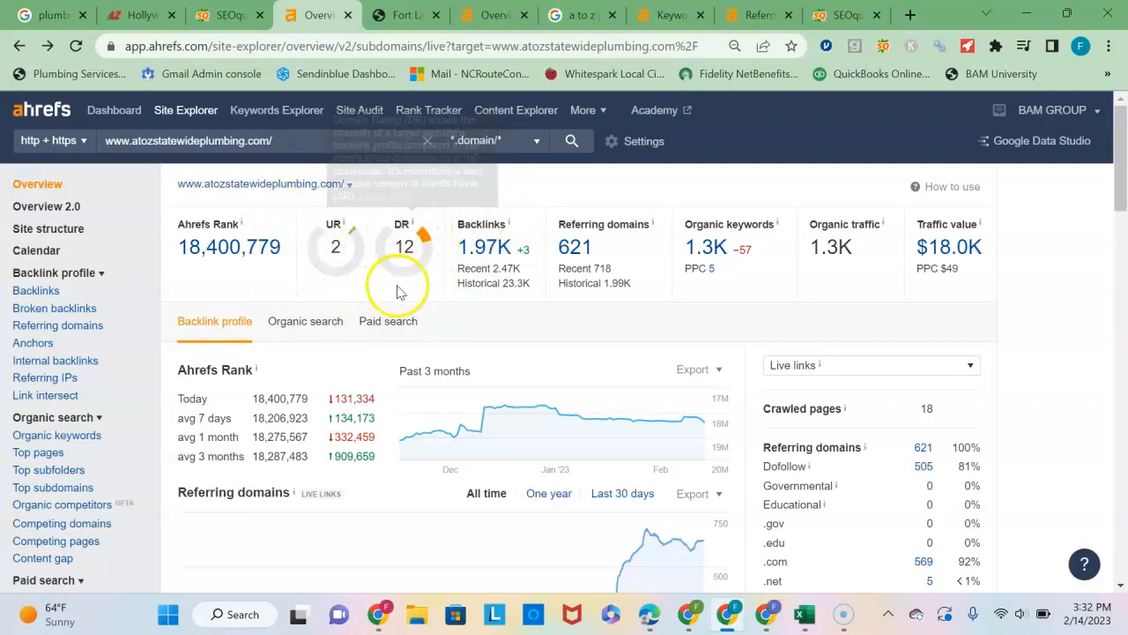
mouse_move(513, 196)
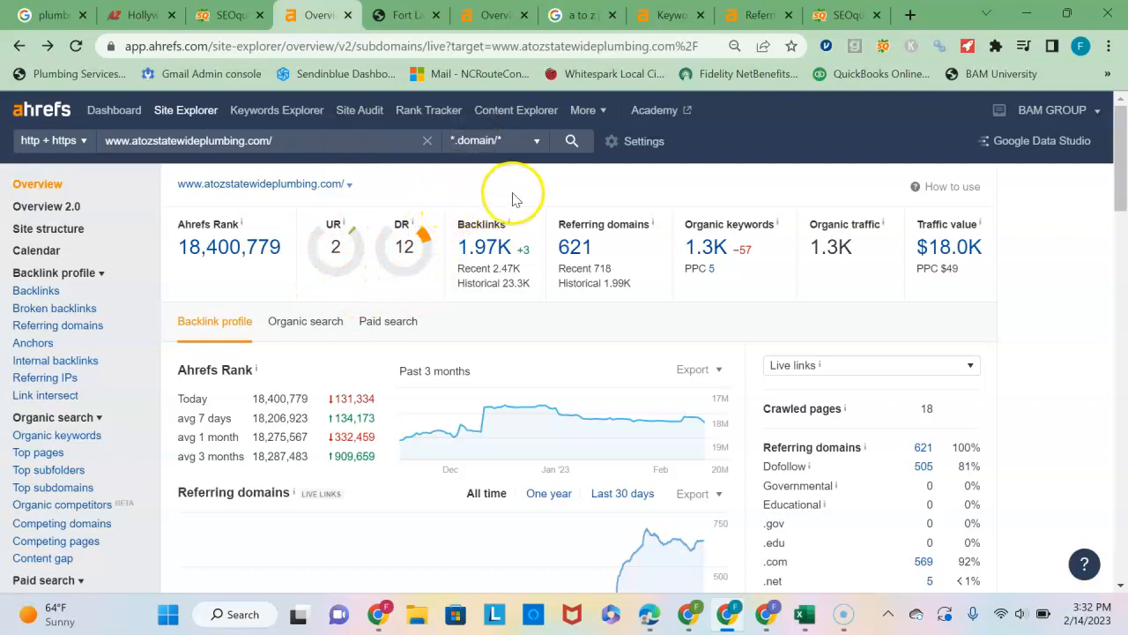
mouse_move(542, 193)
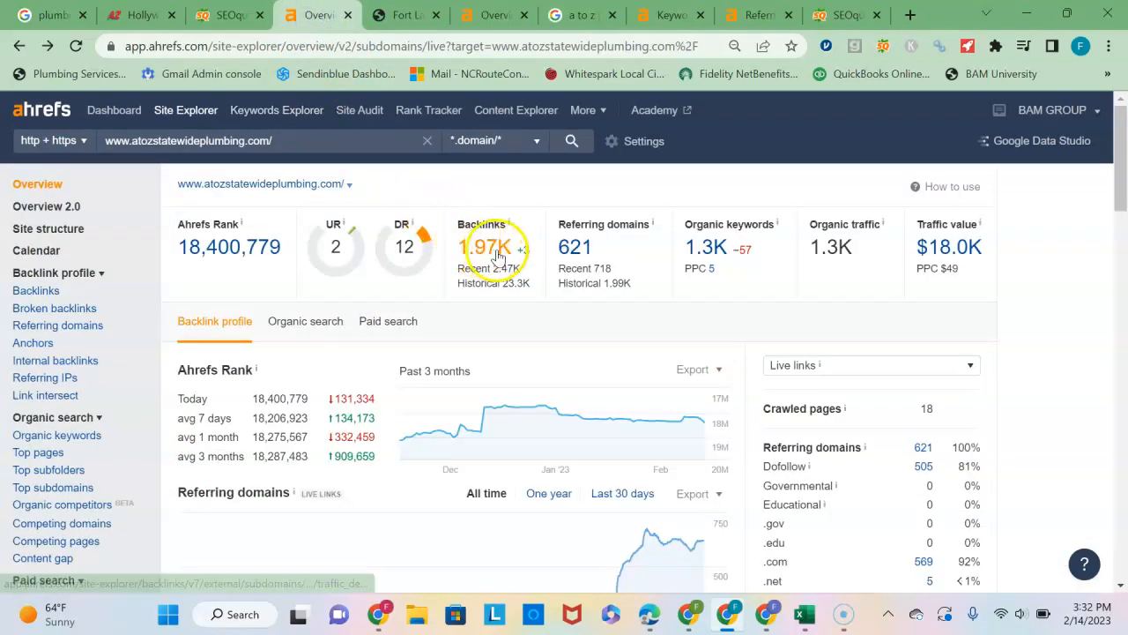
mouse_move(617, 256)
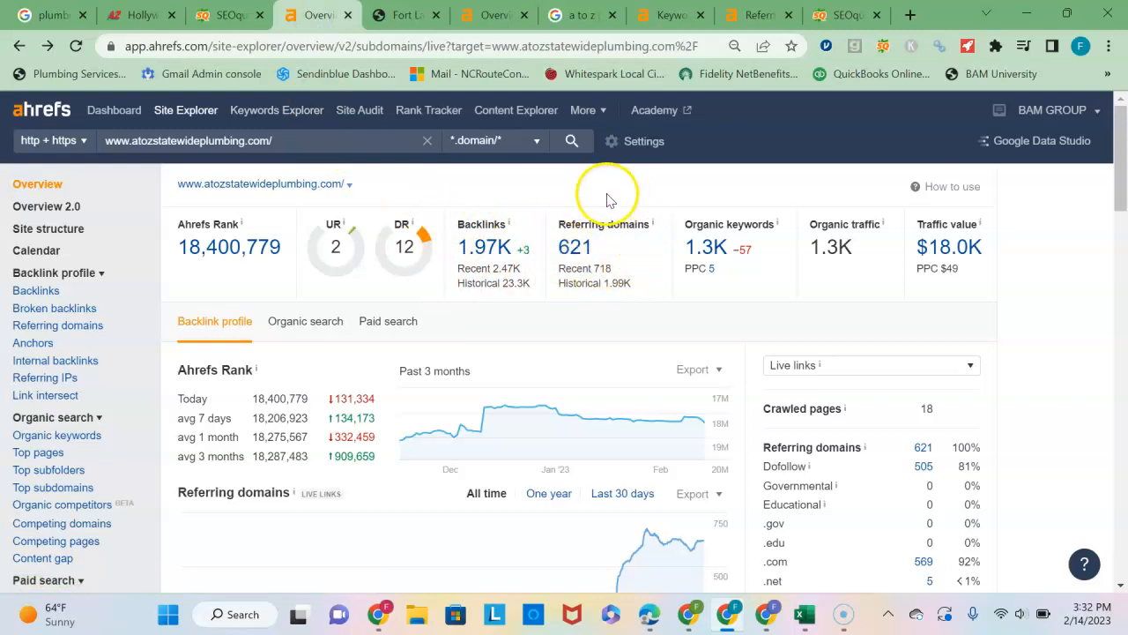
mouse_move(556, 202)
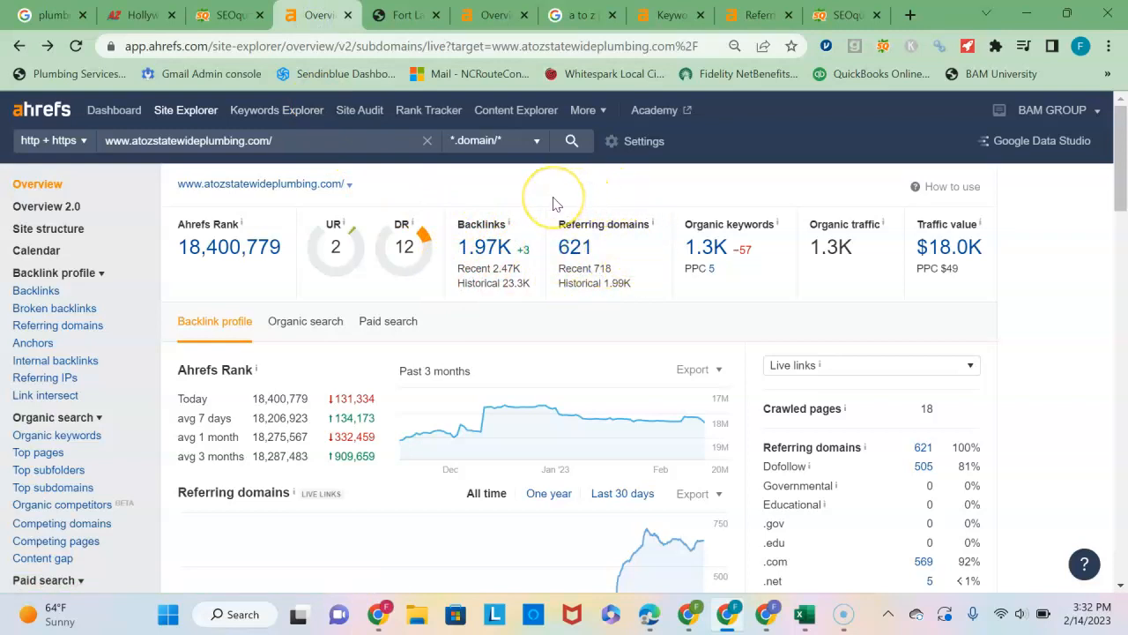
Show fortlauderdaleplumber.com's overview: DR 16, 246 backlinks, 41 referring domains, 190 organic keywords.
left_click(494, 15)
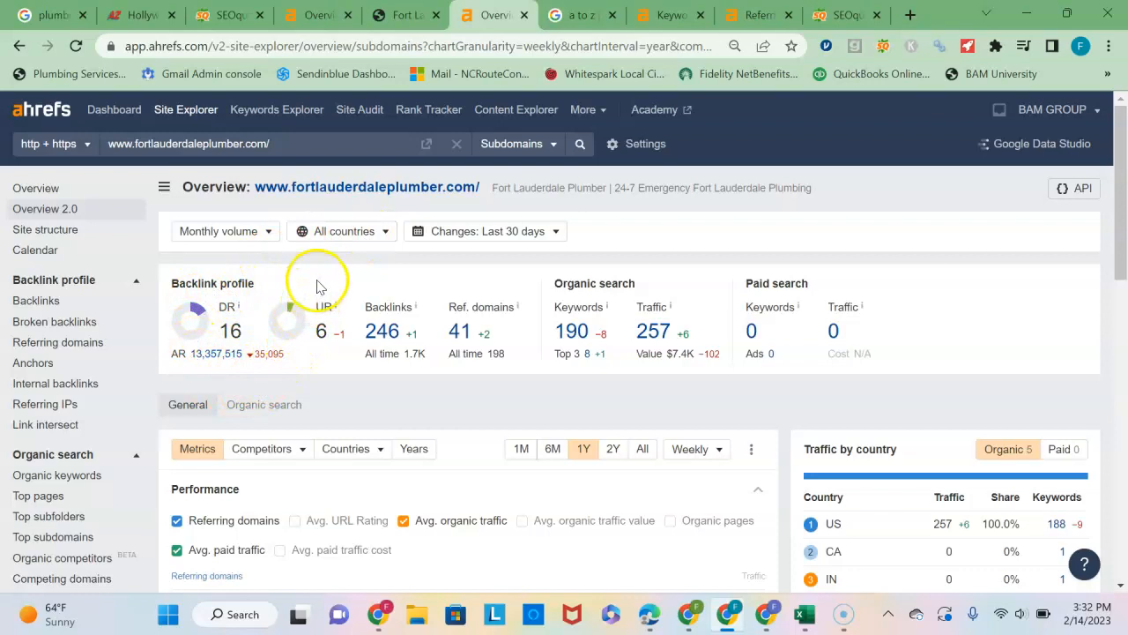
mouse_move(391, 297)
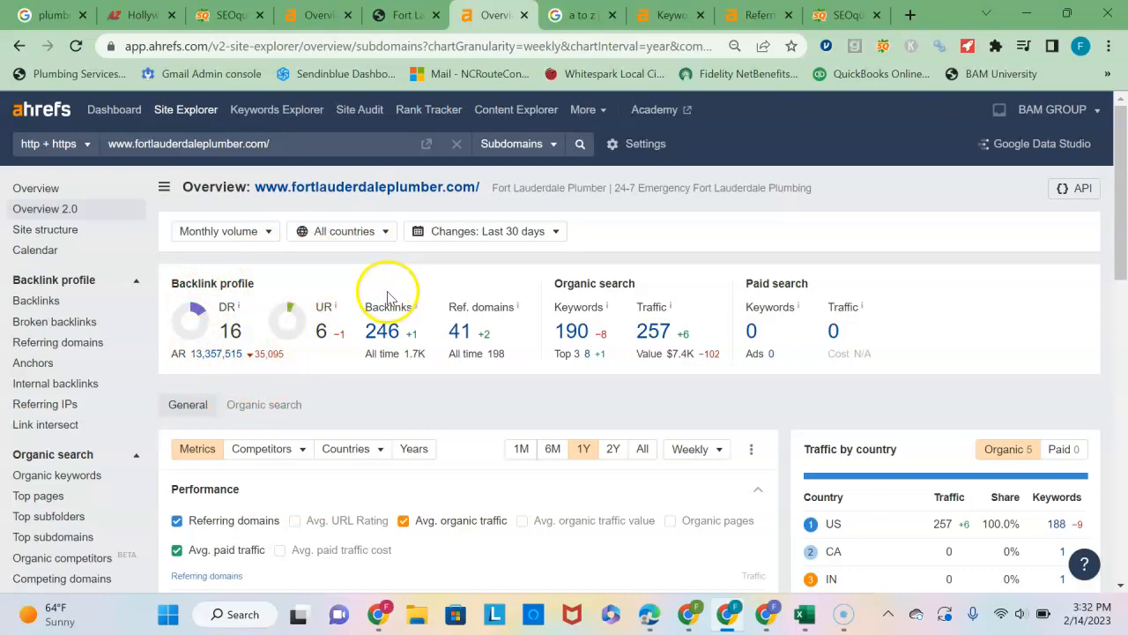
mouse_move(432, 322)
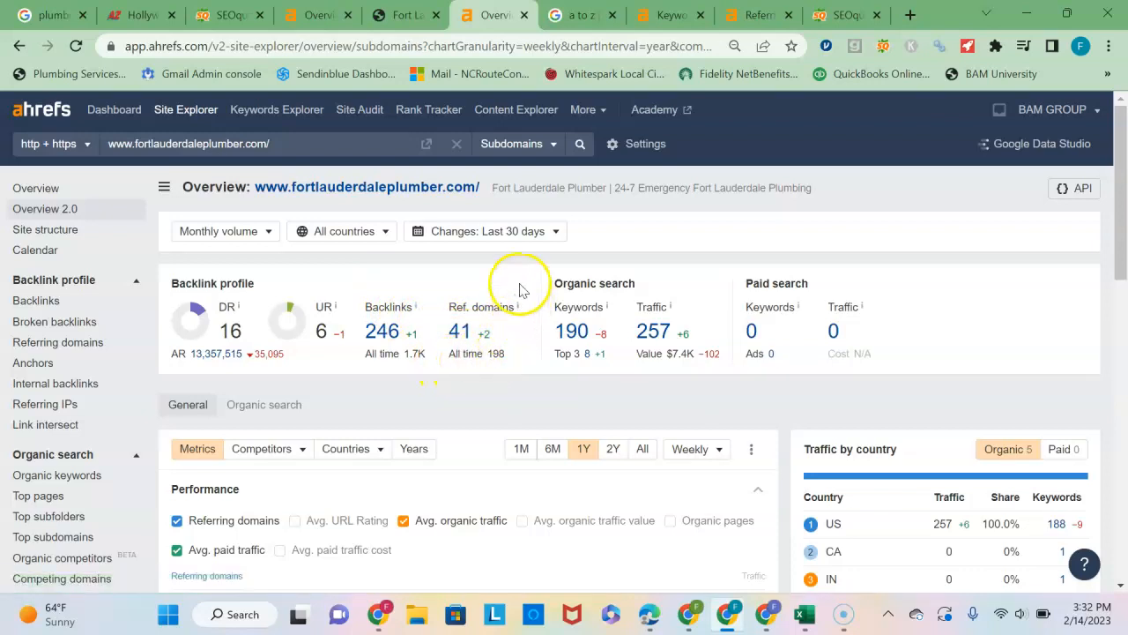
mouse_move(240, 282)
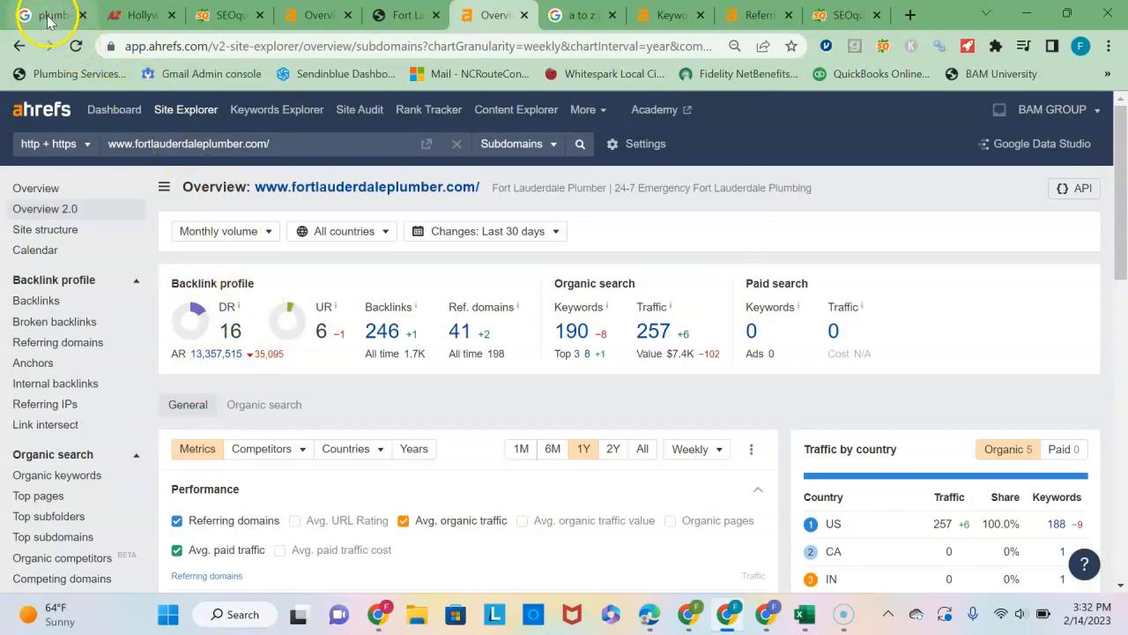
Scroll through the 'plumber ft lauderdale' Google results, including Google Guaranteed ads and the local pack.
left_click(49, 15)
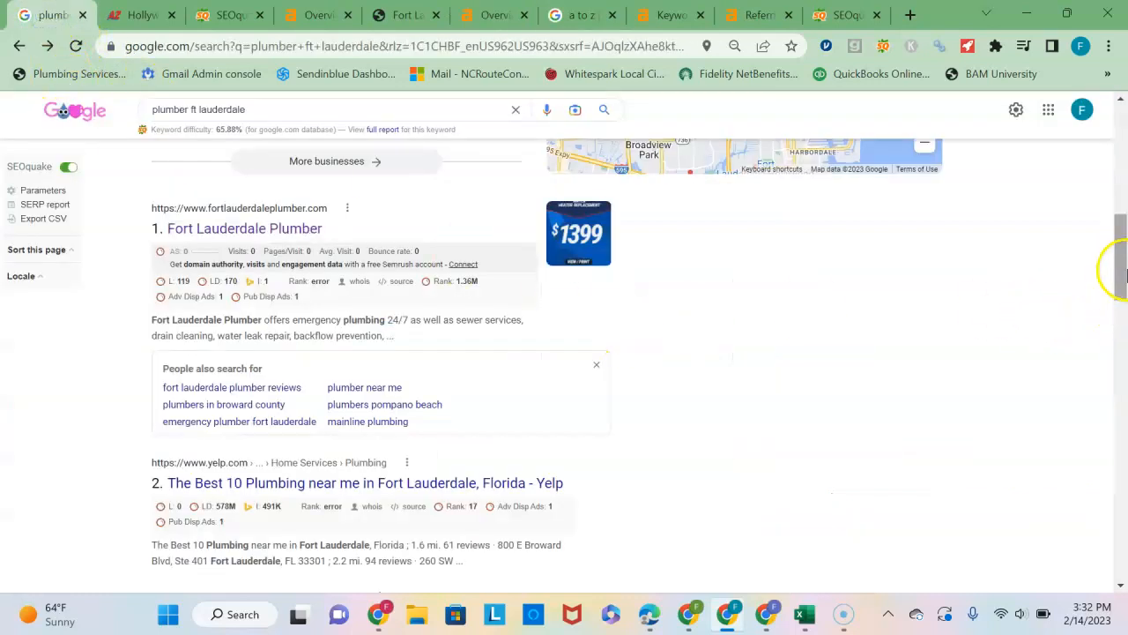
scroll("up", 3)
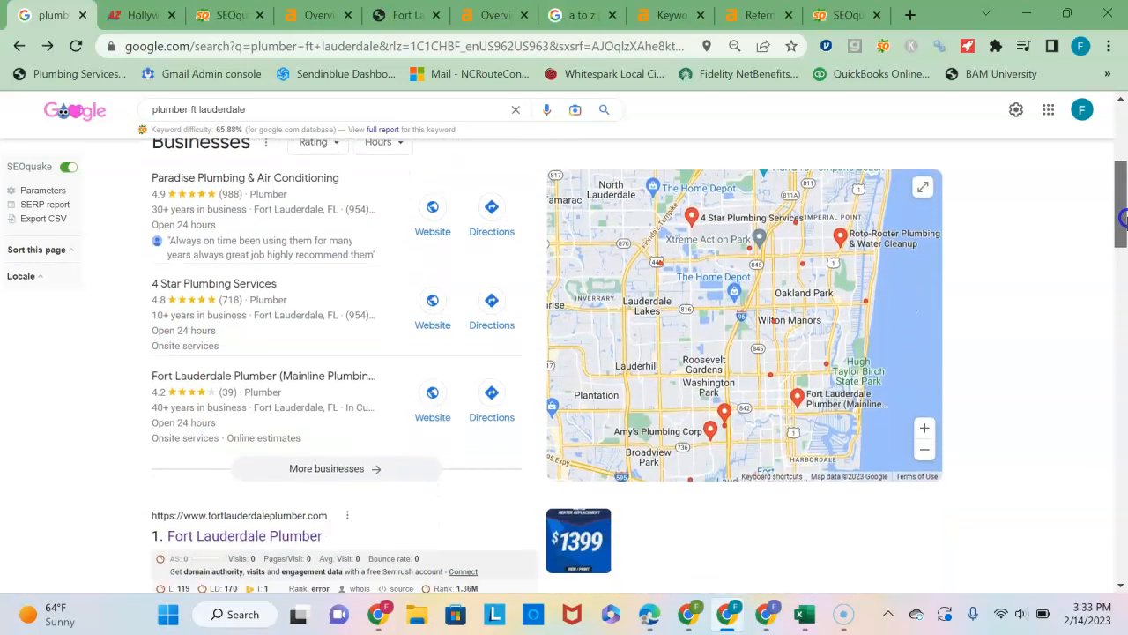
scroll("down", 3)
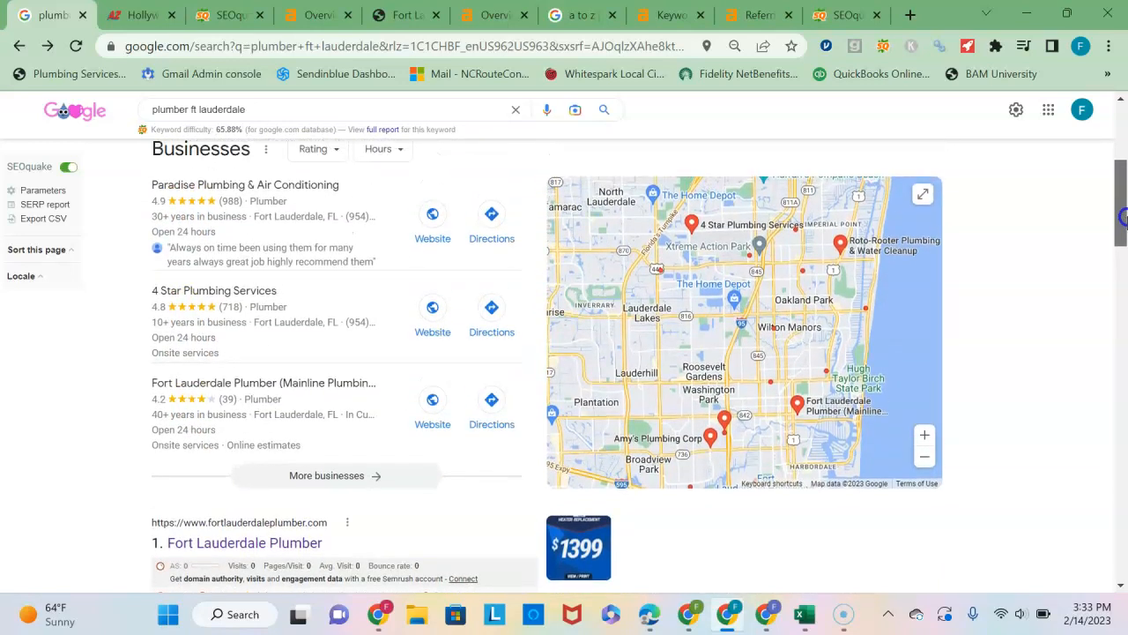
scroll("up", 3)
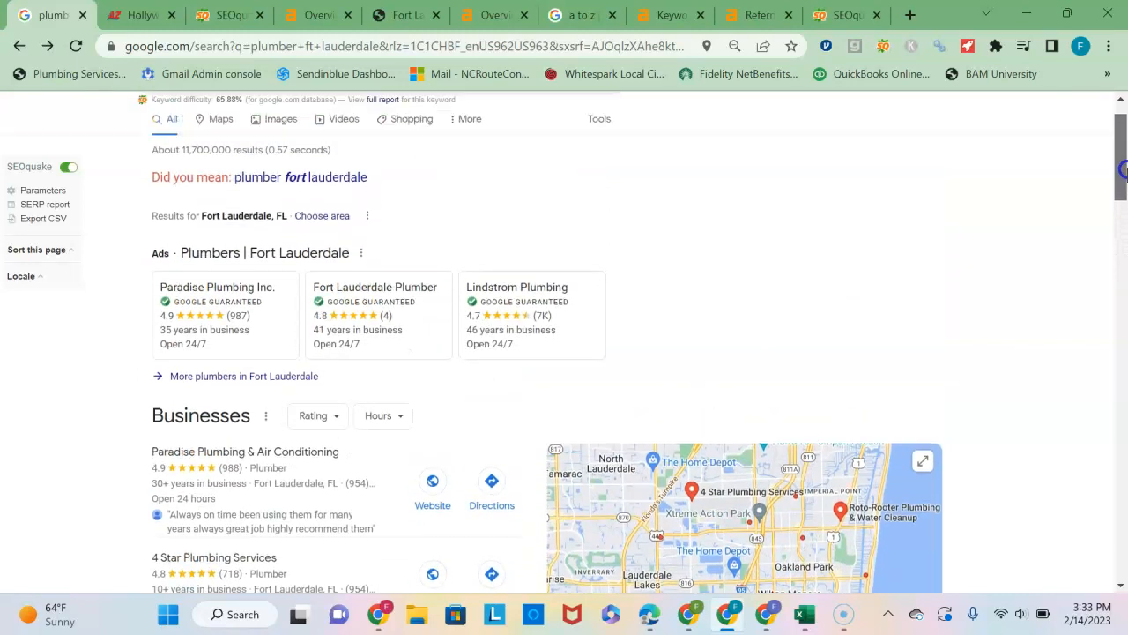